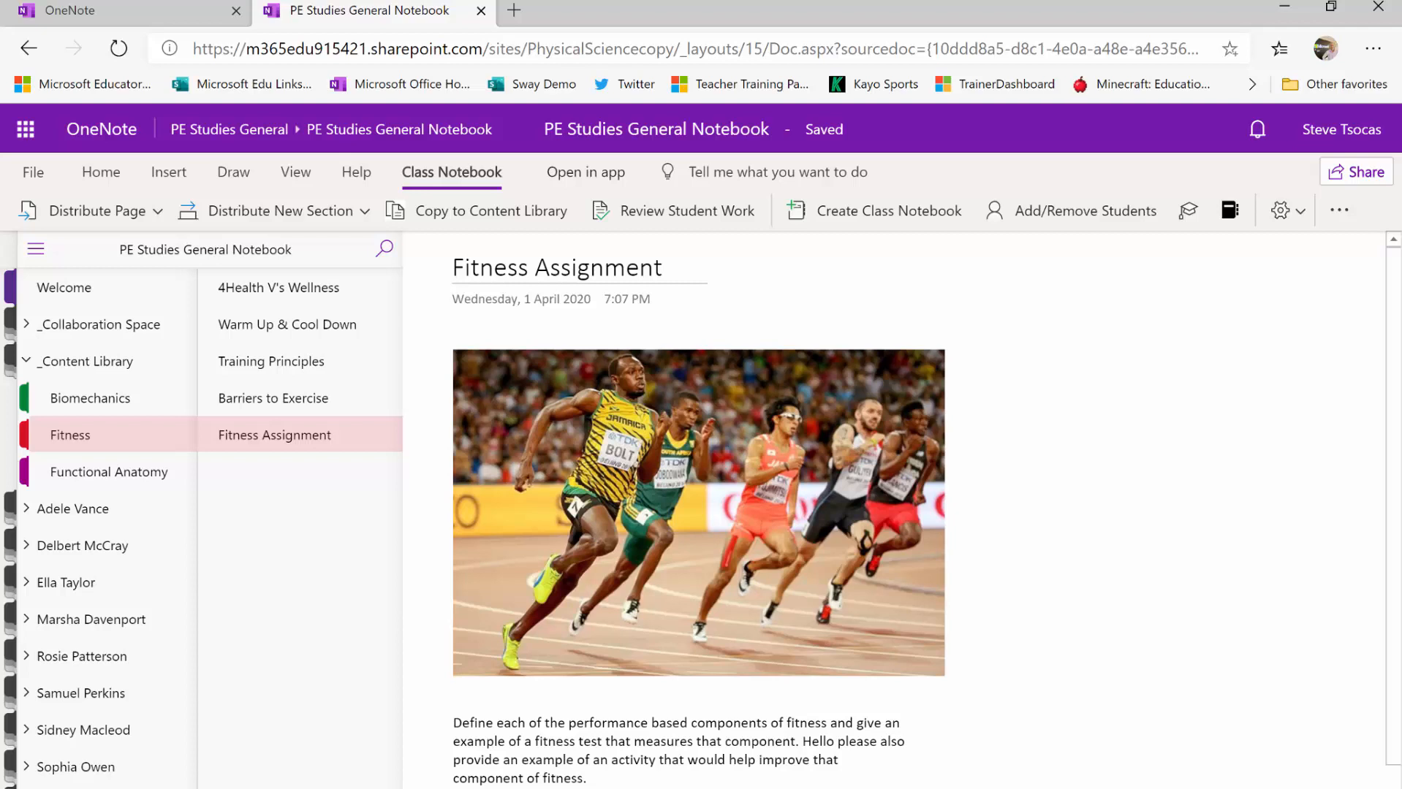
mouse_move(883, 614)
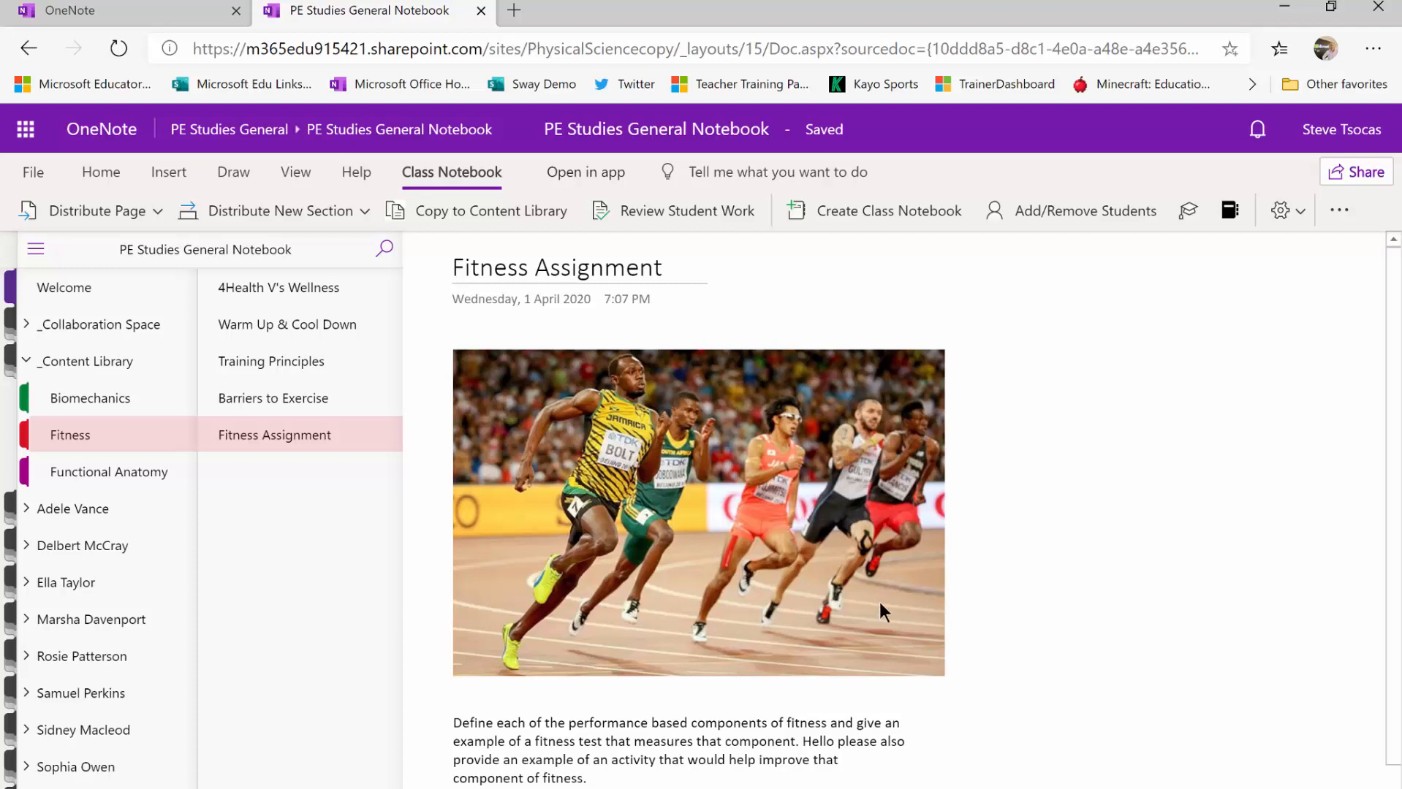
Expand Adele Vance's section group to reveal her Biomechanics, Fitness and Functional Anatomy sections
left_click(26, 509)
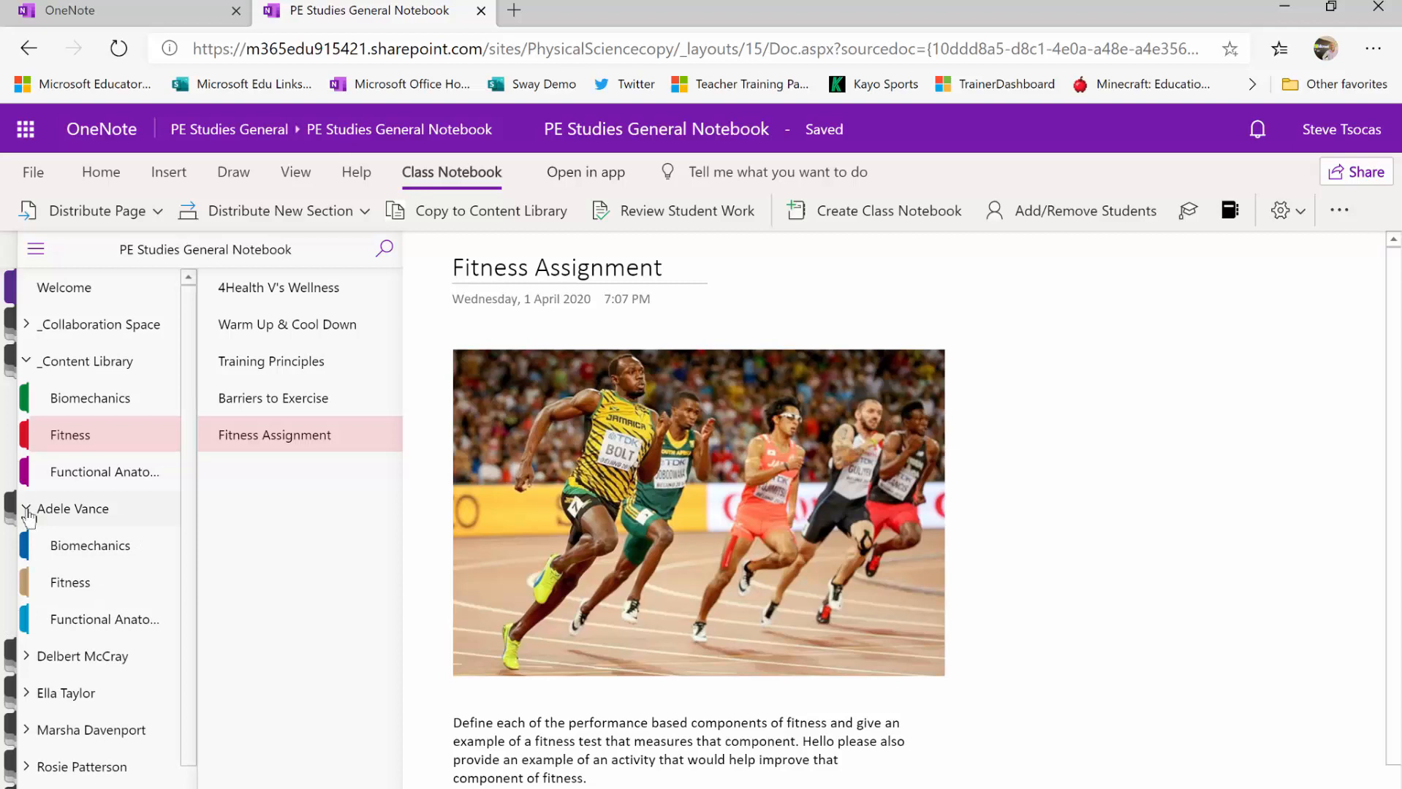
mouse_move(55, 503)
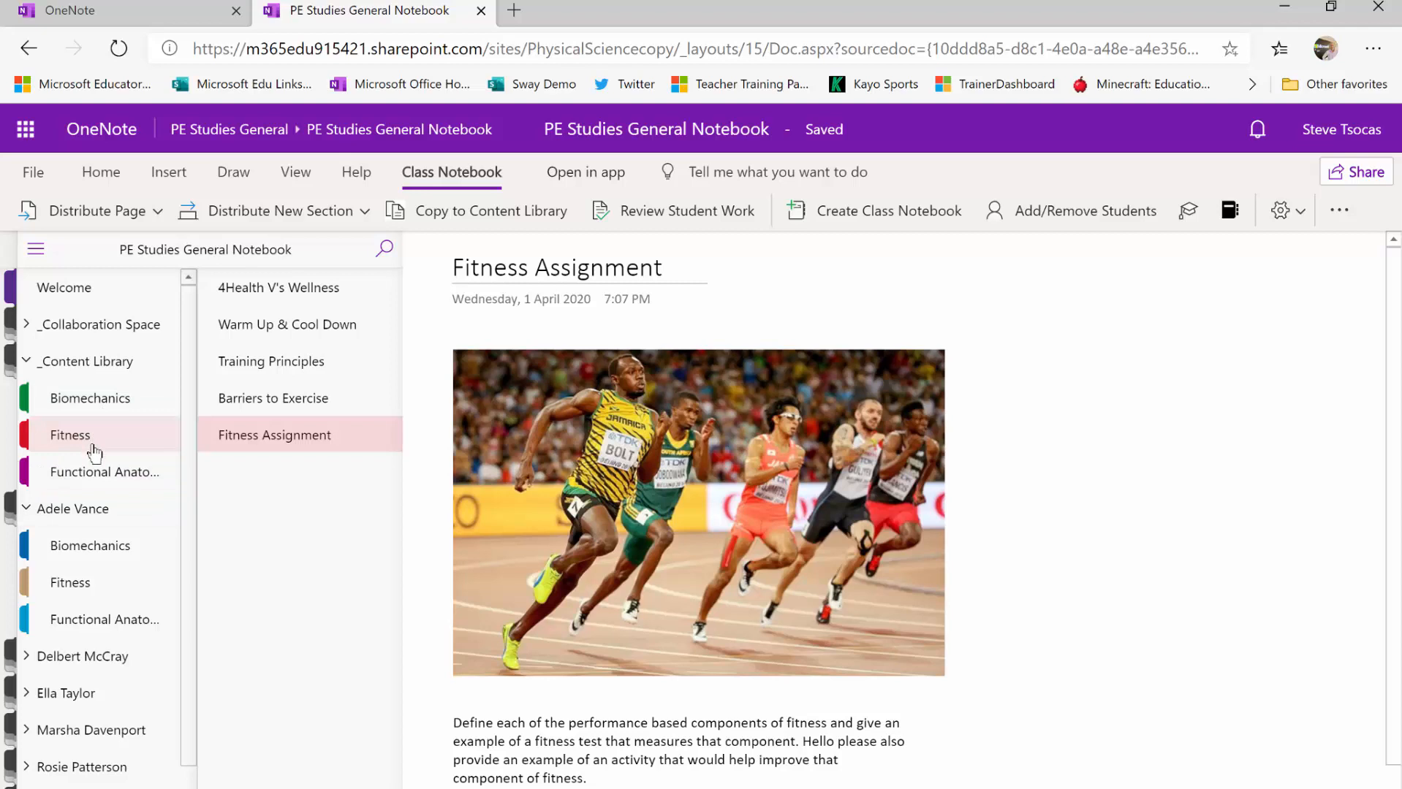
mouse_move(70, 582)
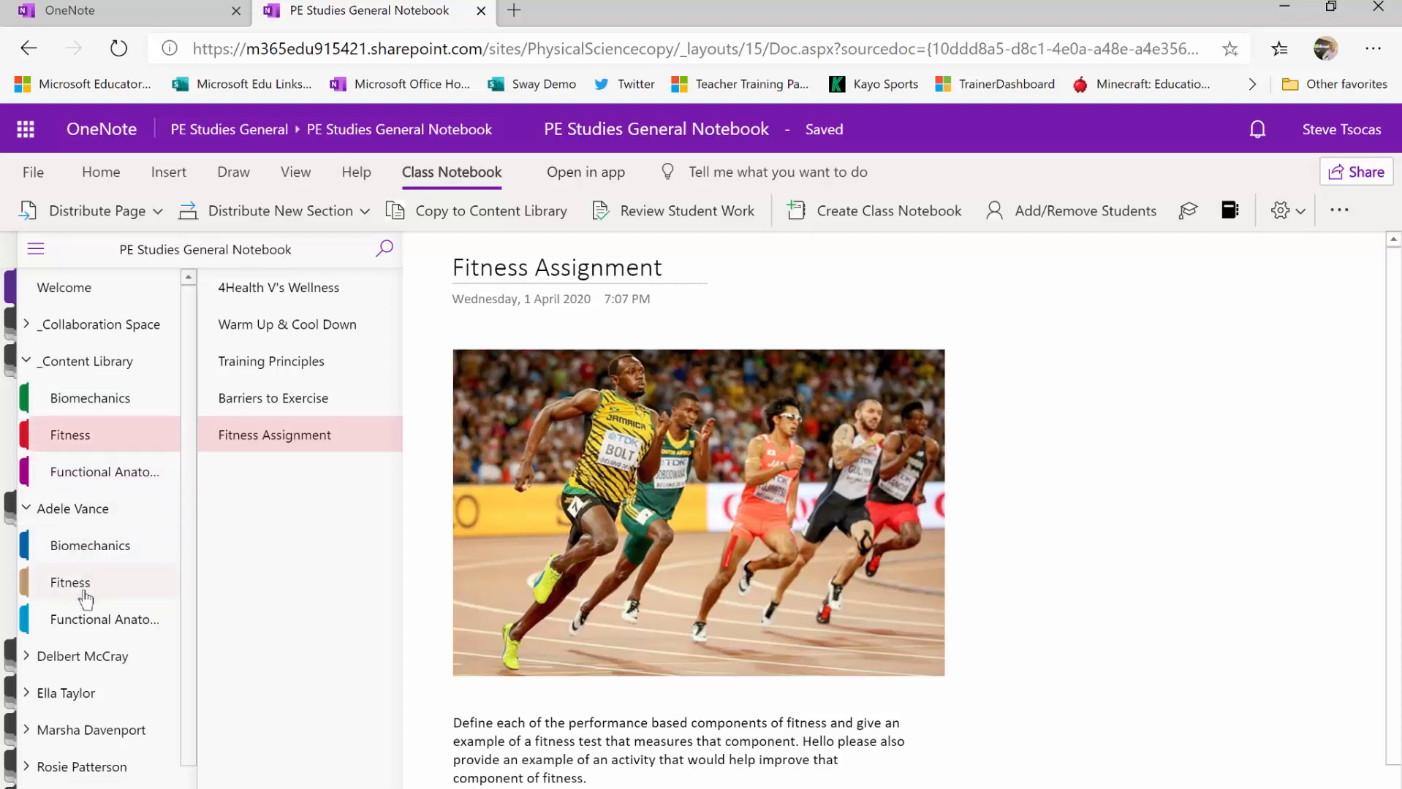
mouse_move(275, 436)
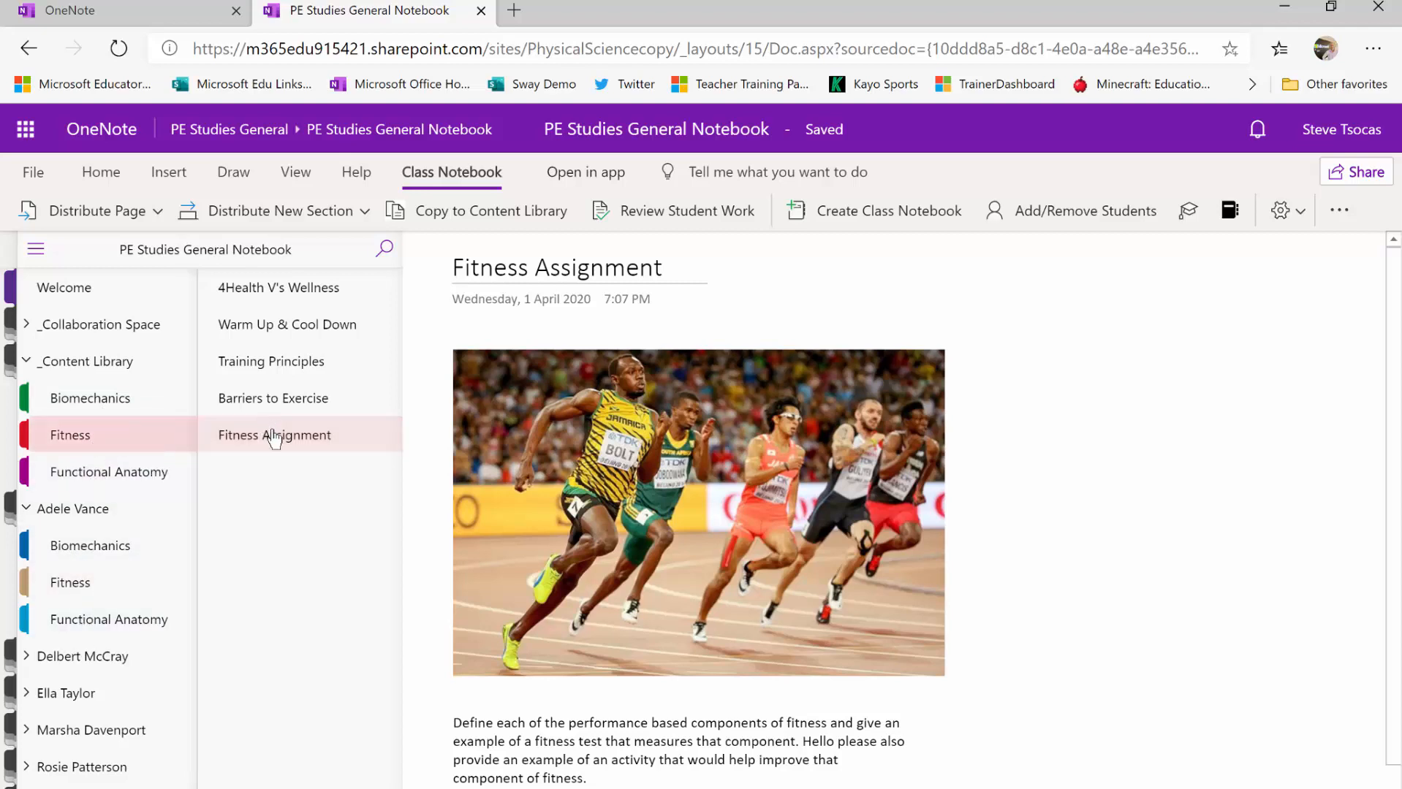
mouse_move(275, 443)
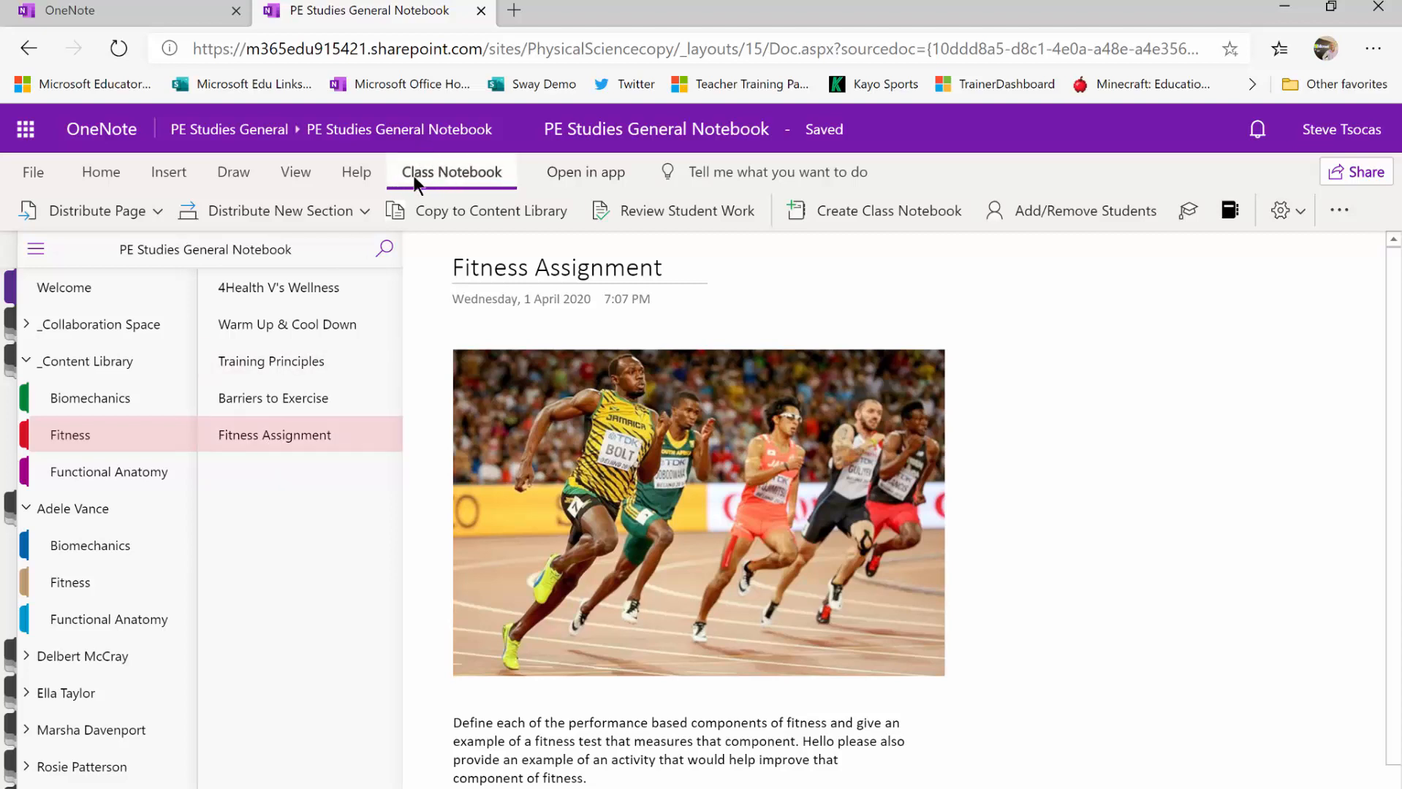
mouse_move(477, 183)
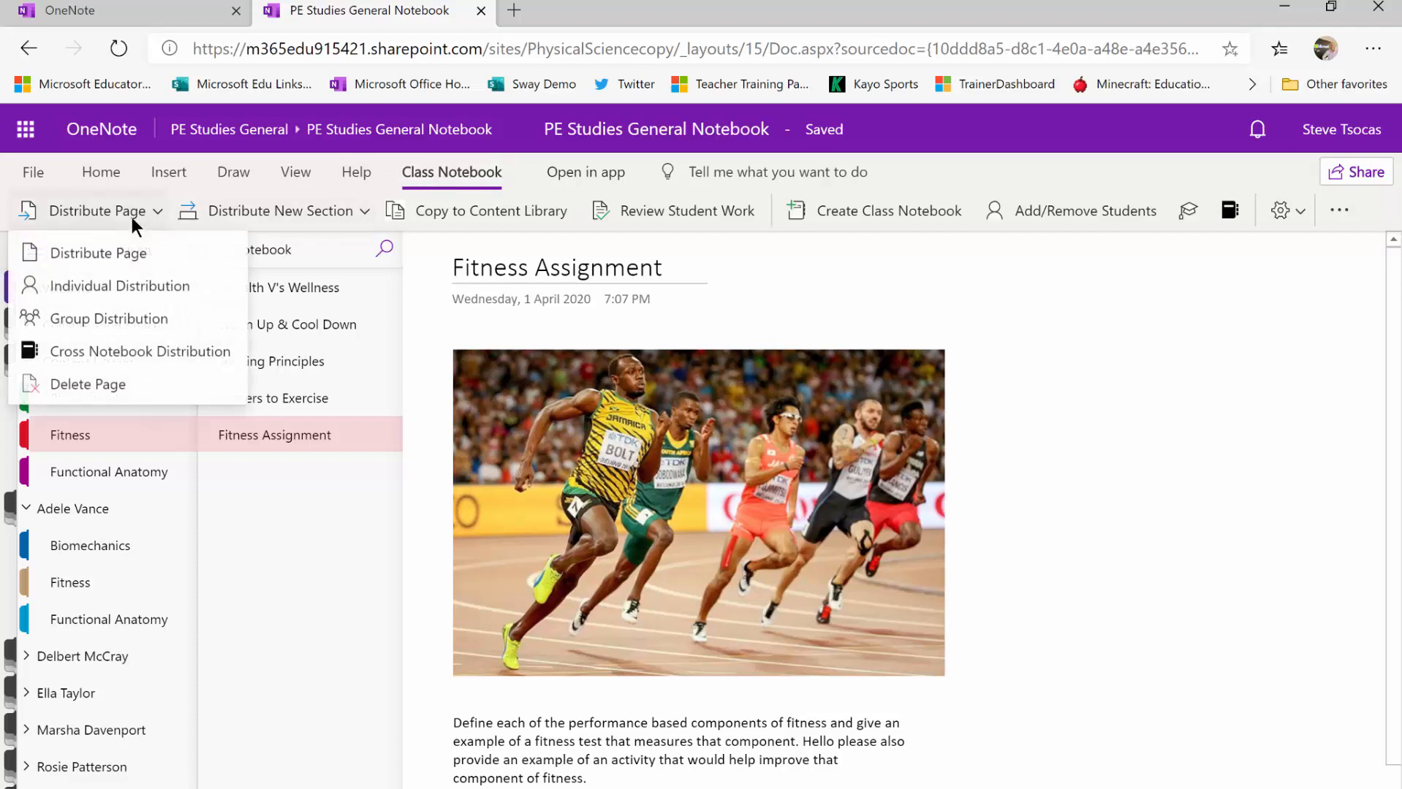
mouse_move(98, 253)
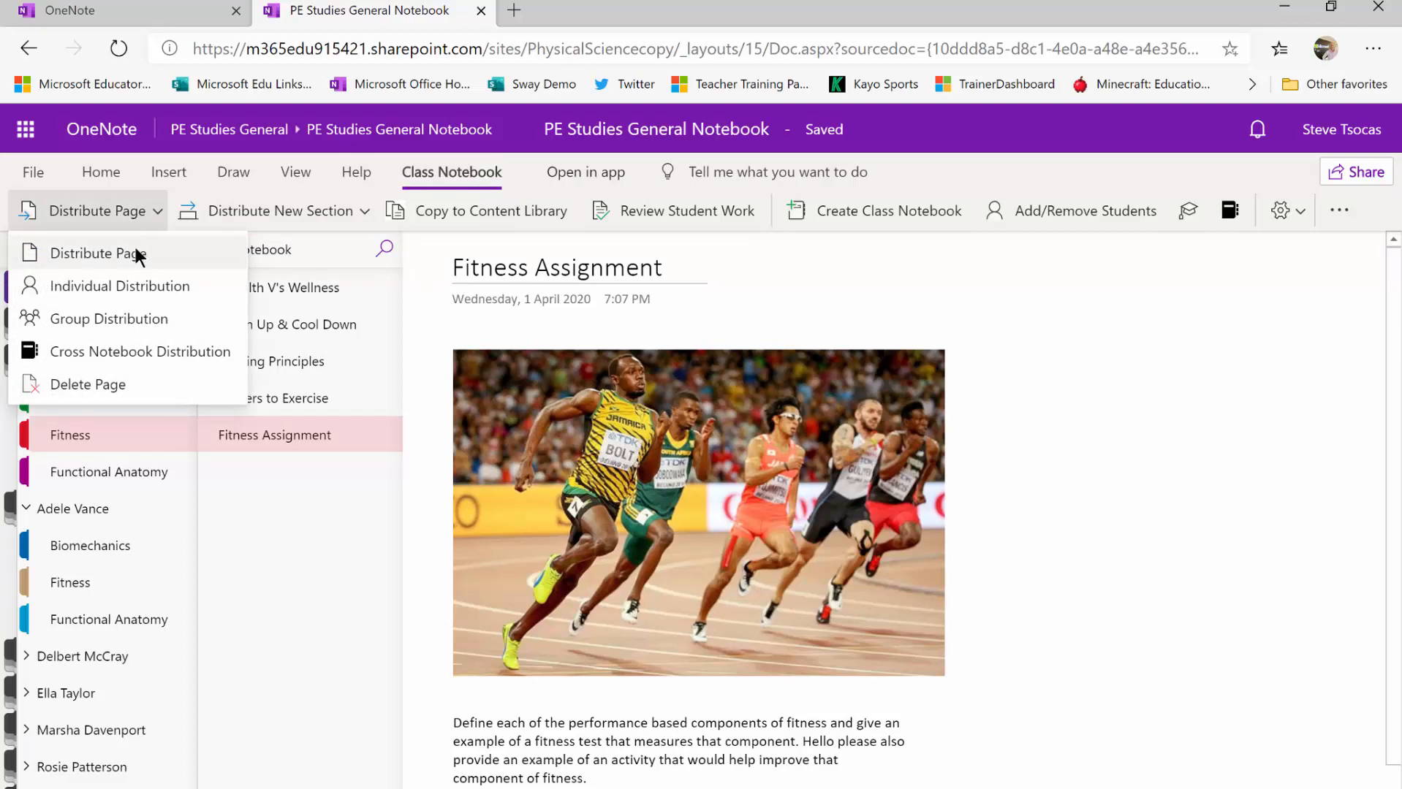
mouse_move(186, 261)
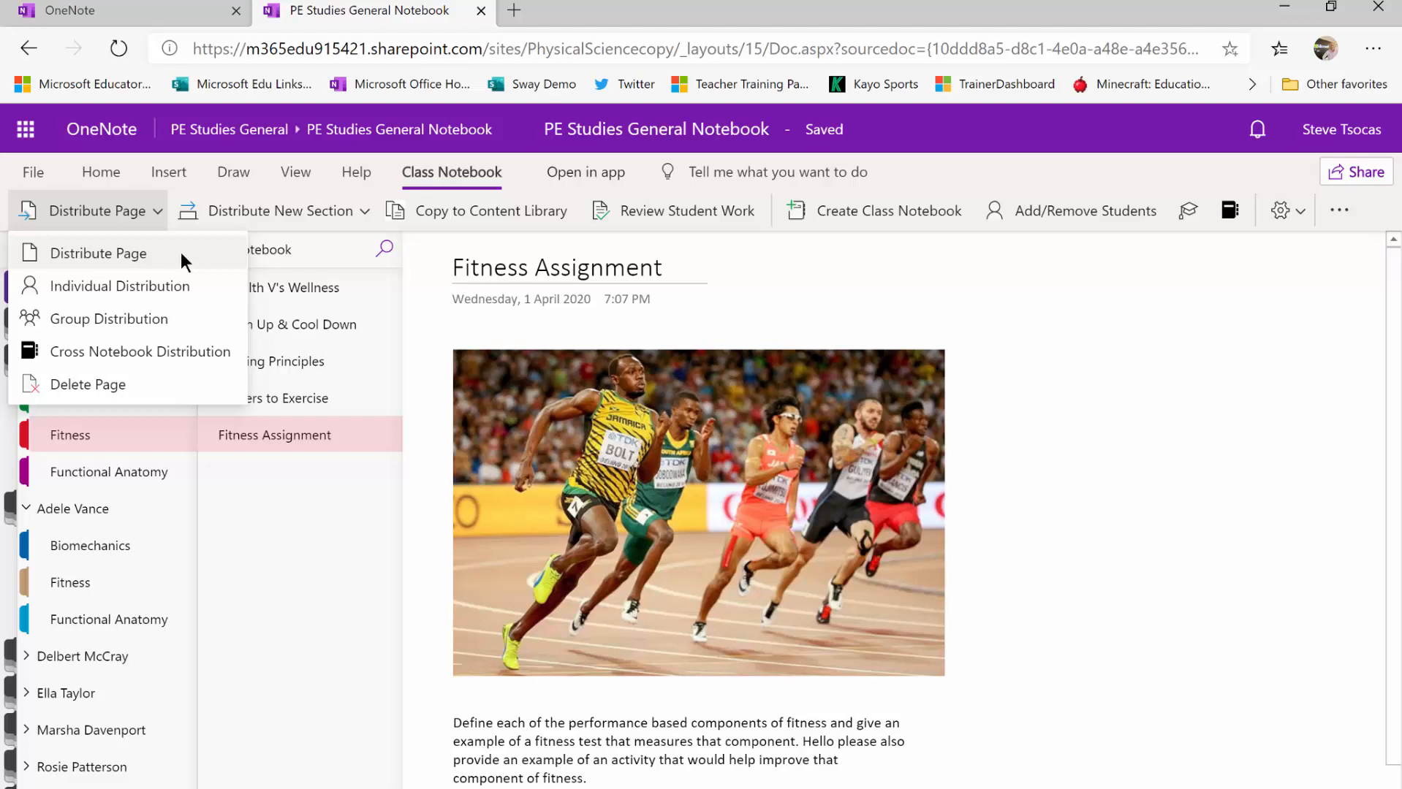
mouse_move(143, 295)
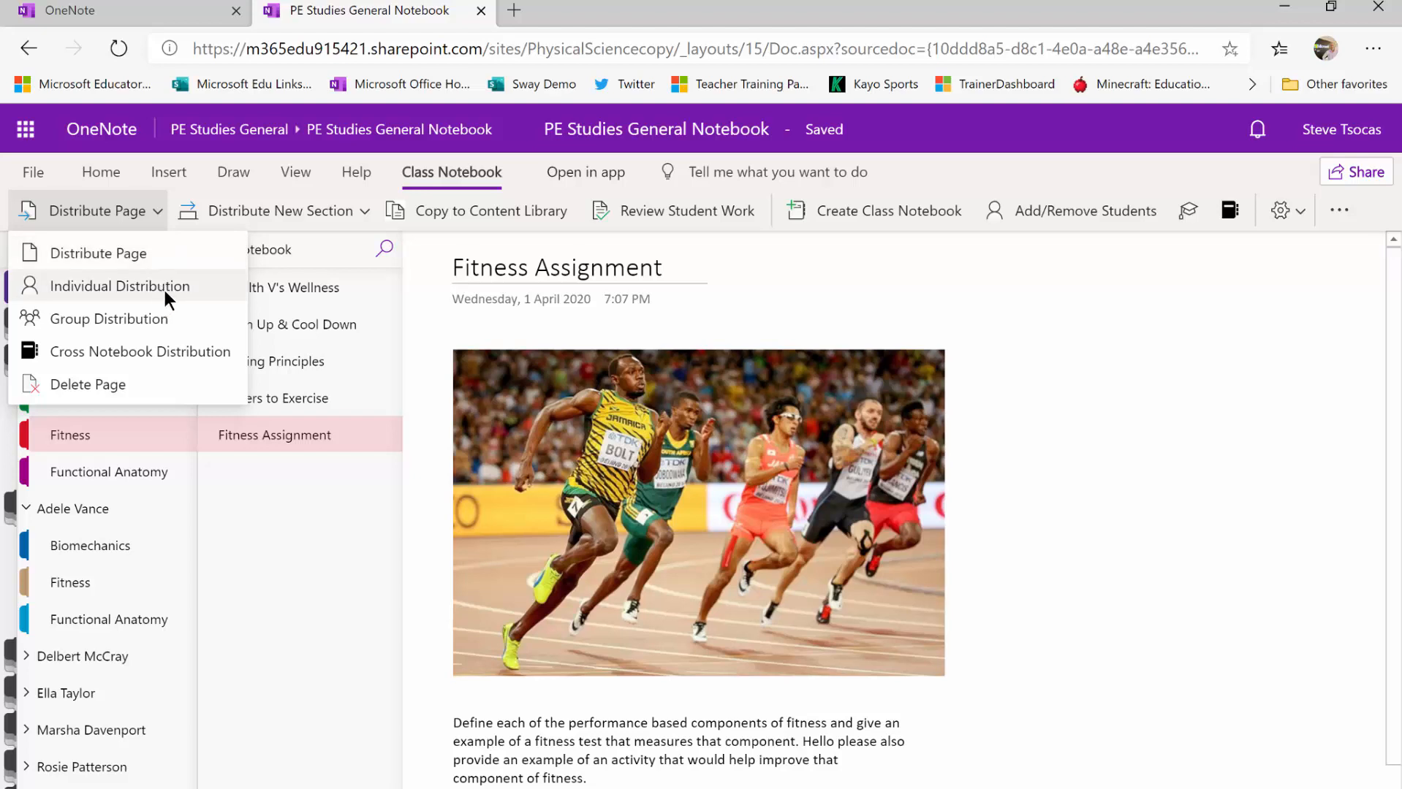
mouse_move(165, 318)
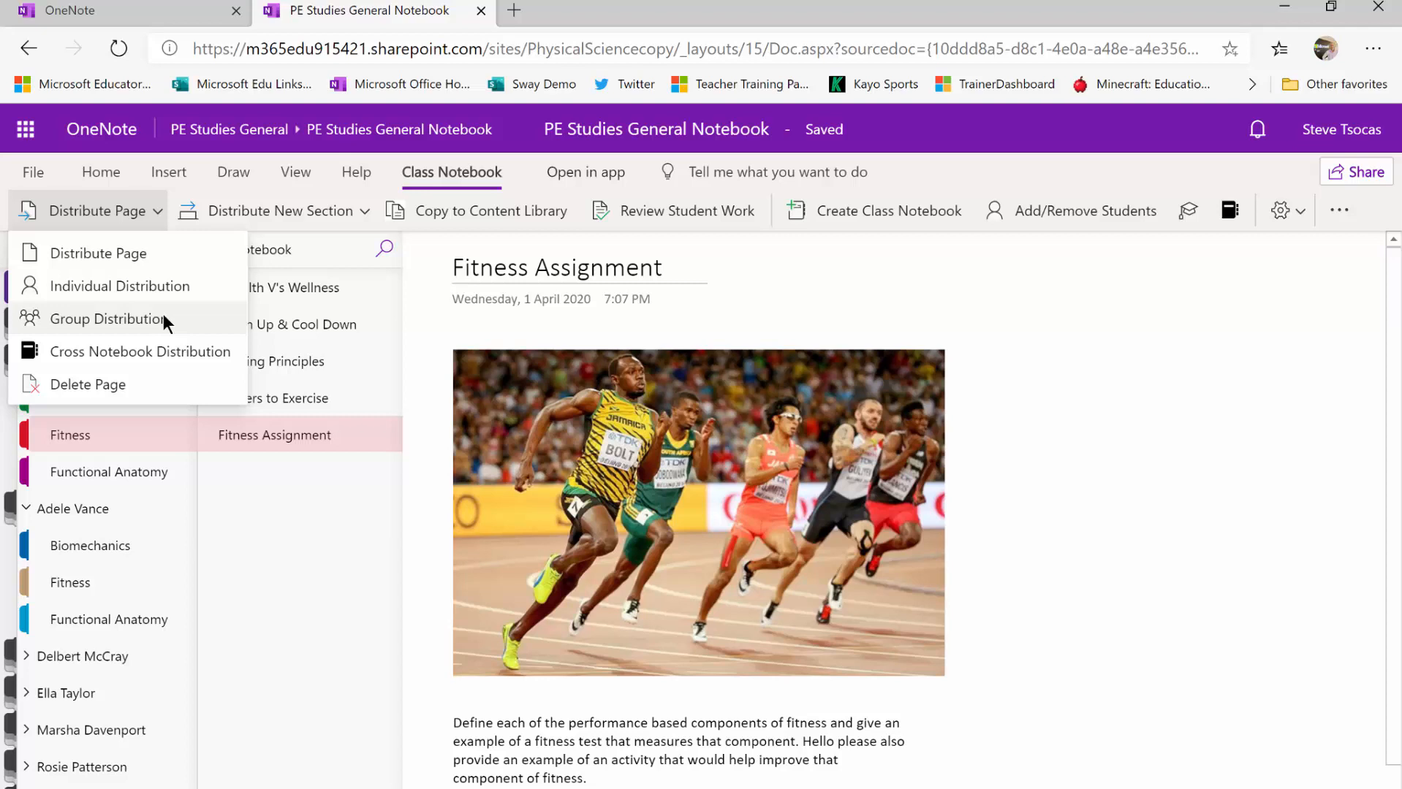
mouse_move(146, 359)
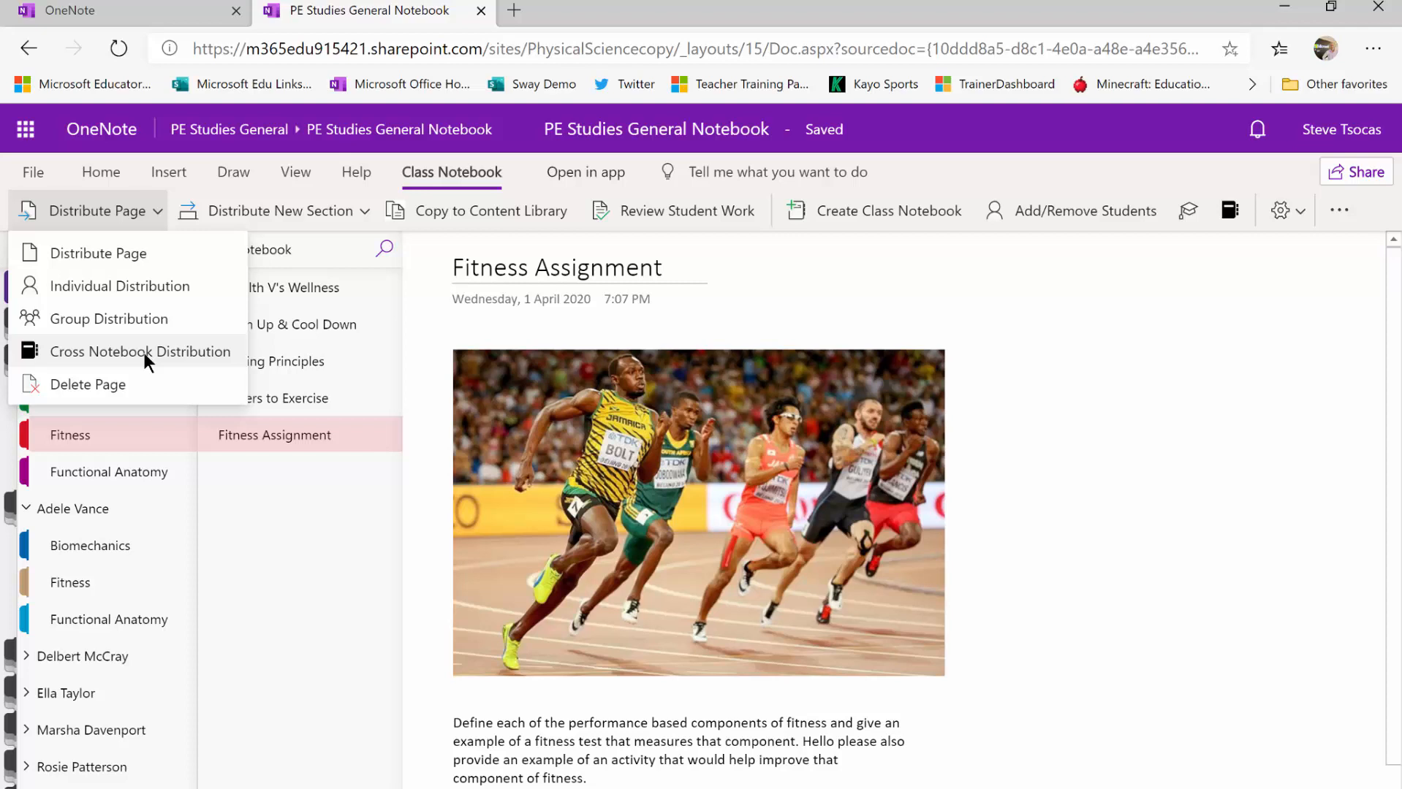
mouse_move(151, 393)
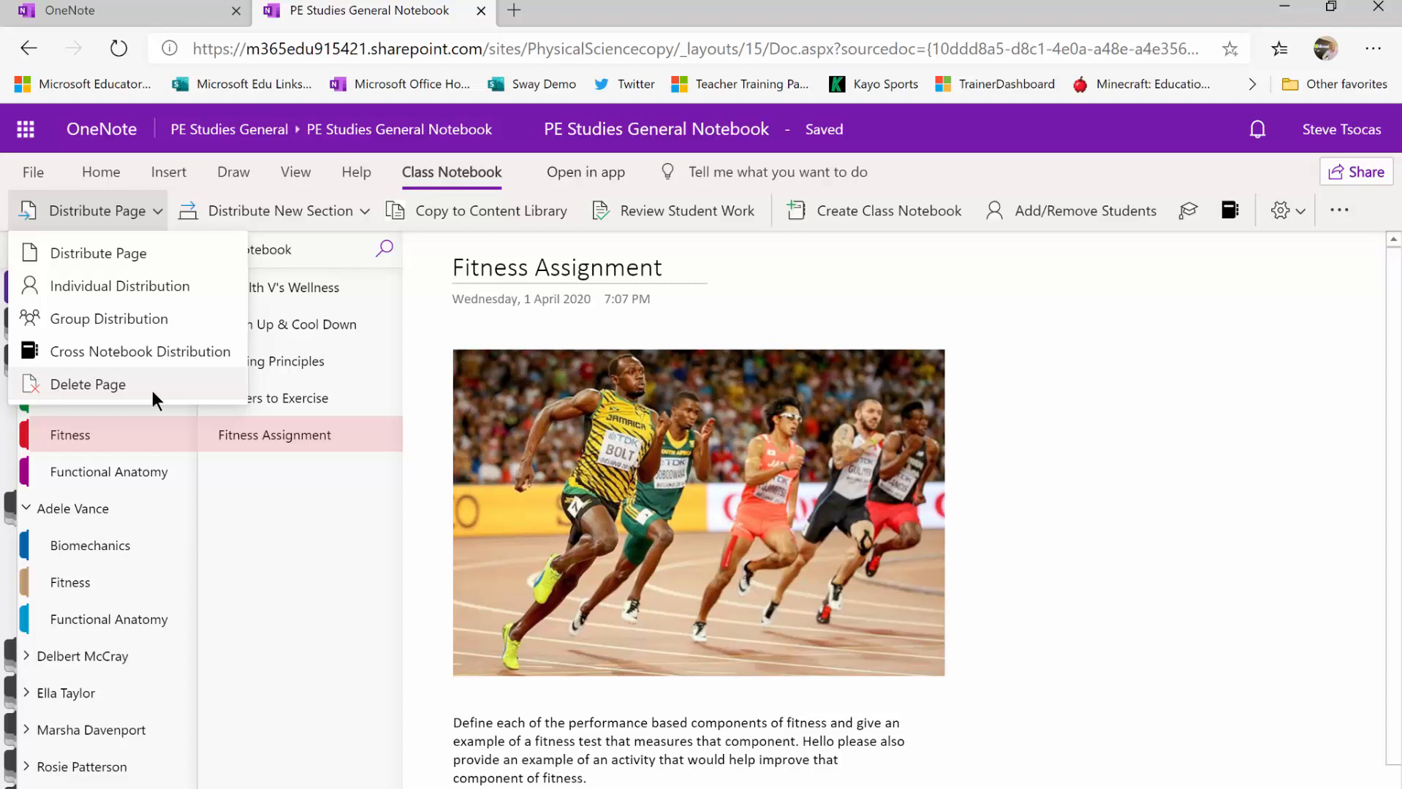
mouse_move(98, 253)
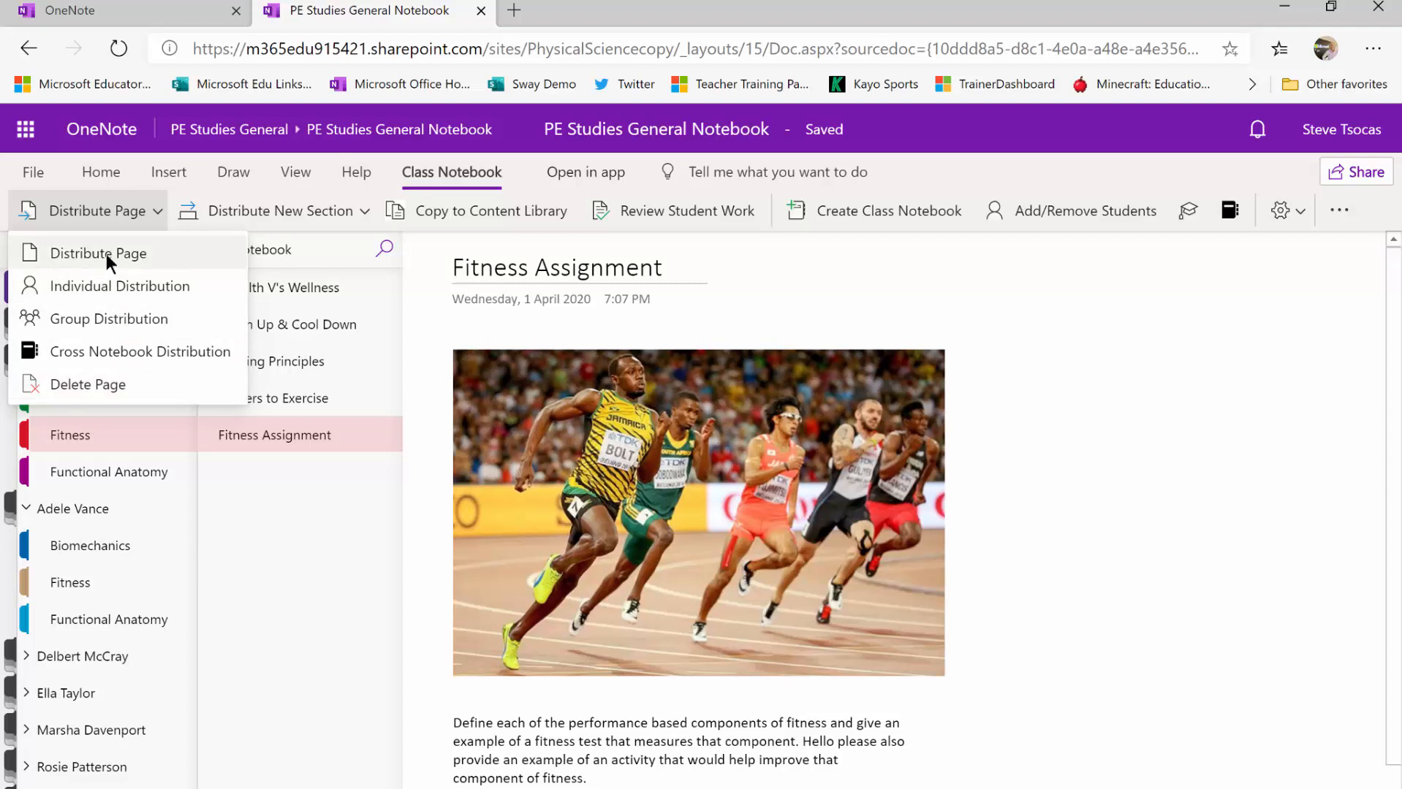
Start Distribute Page for the Fitness Assignment from the Class Notebook ribbon
left_click(98, 252)
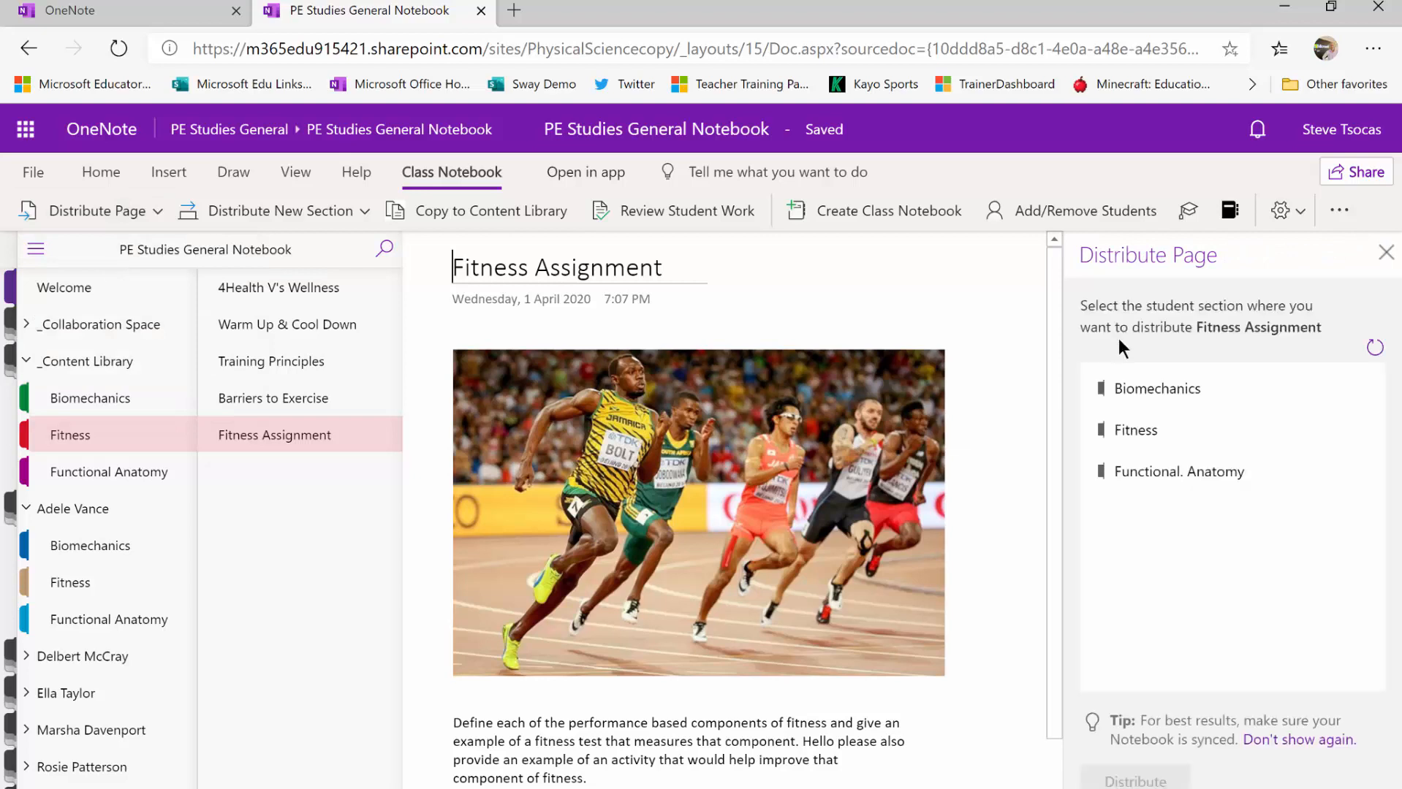
Distribute the Fitness Assignment to every student's Fitness section and reveal the second student's sections
left_click(1136, 429)
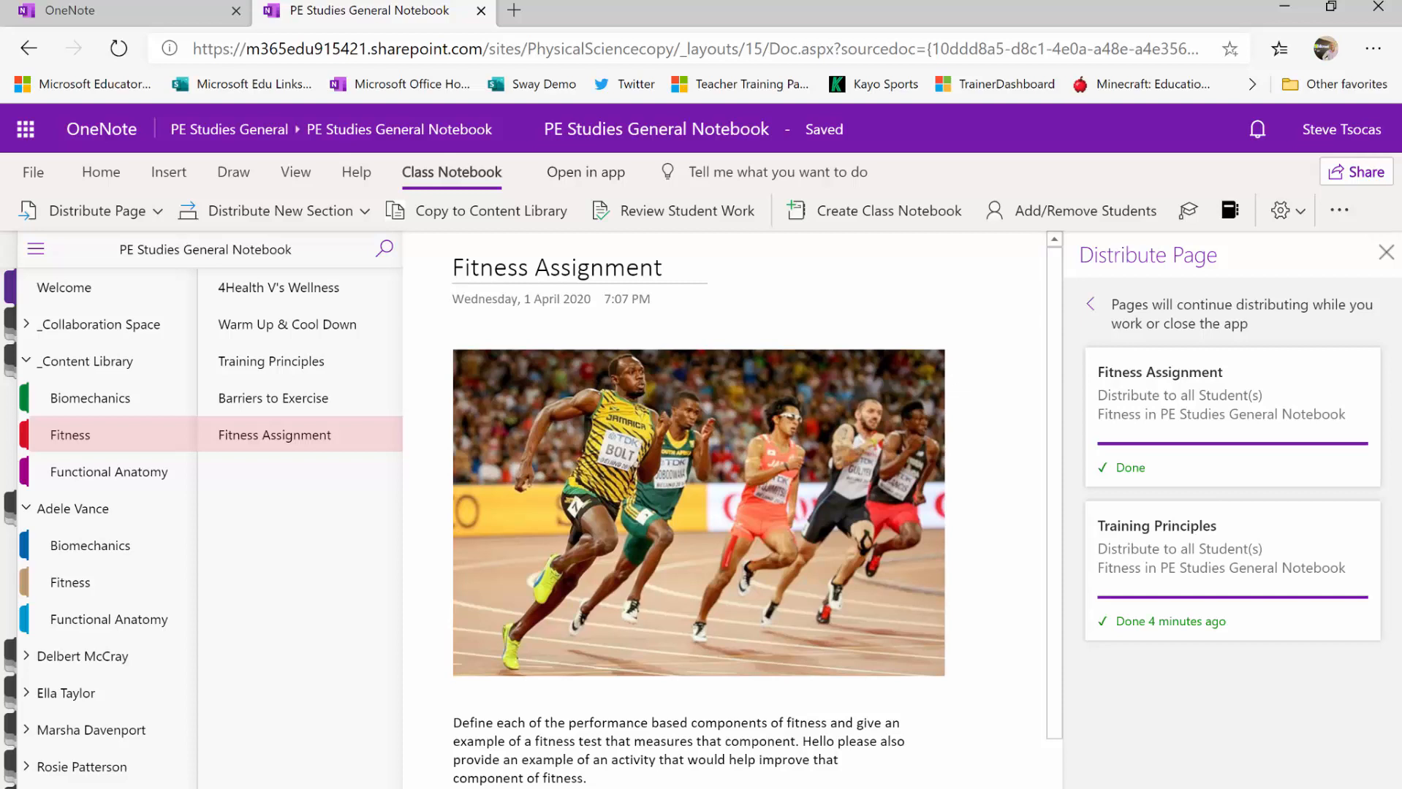
left_click(26, 656)
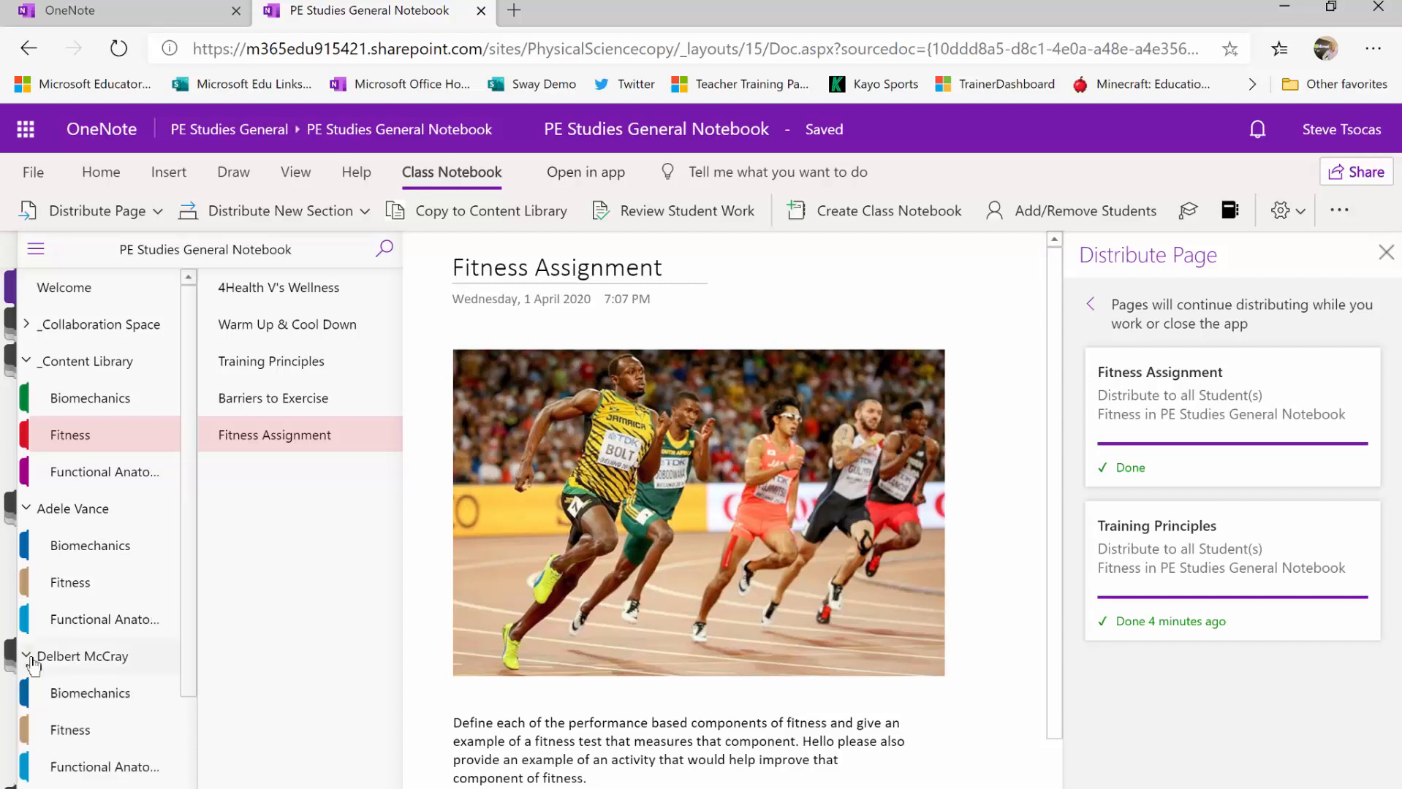
mouse_move(70, 729)
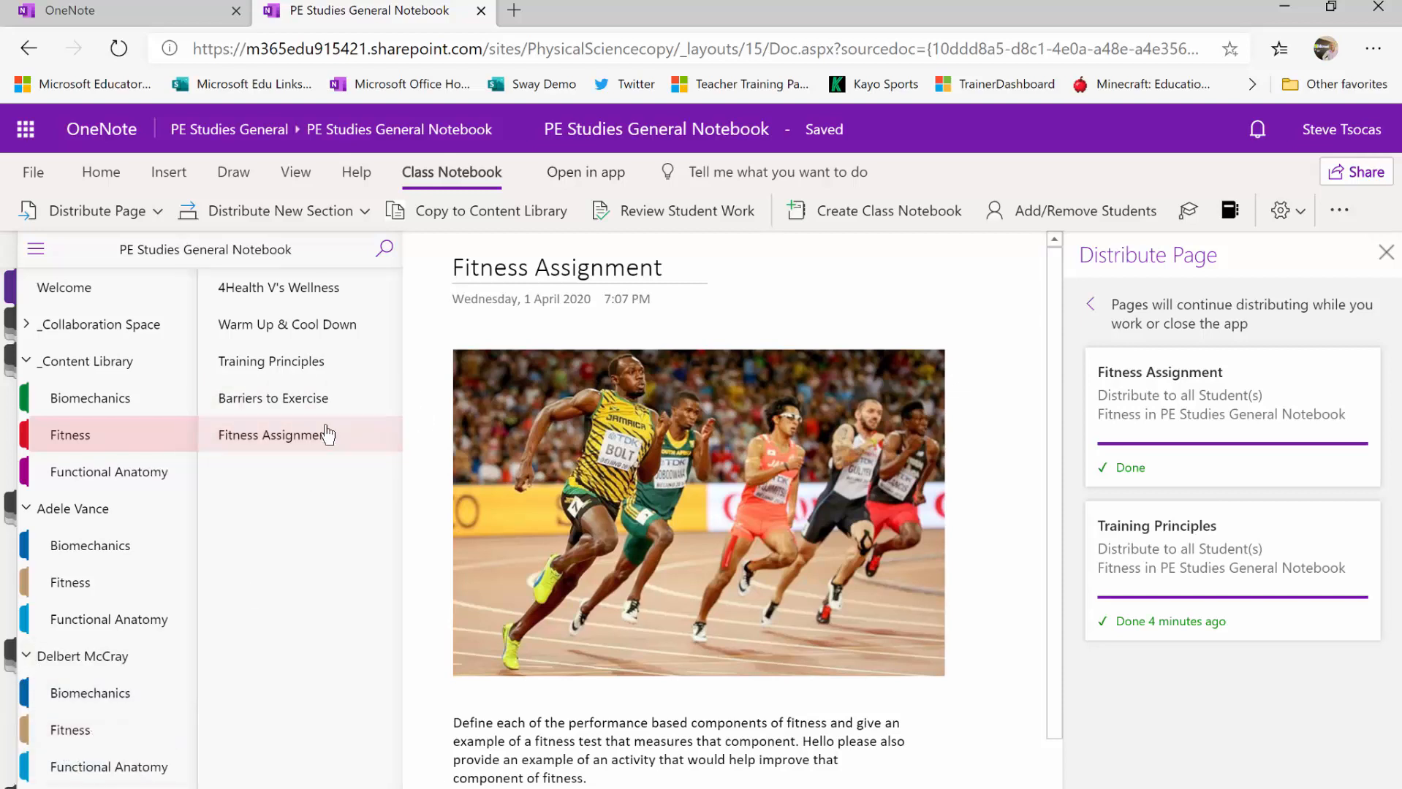
Start Review Student Work for the Fitness section's Fitness Assignment page, listing all students
left_click(1385, 253)
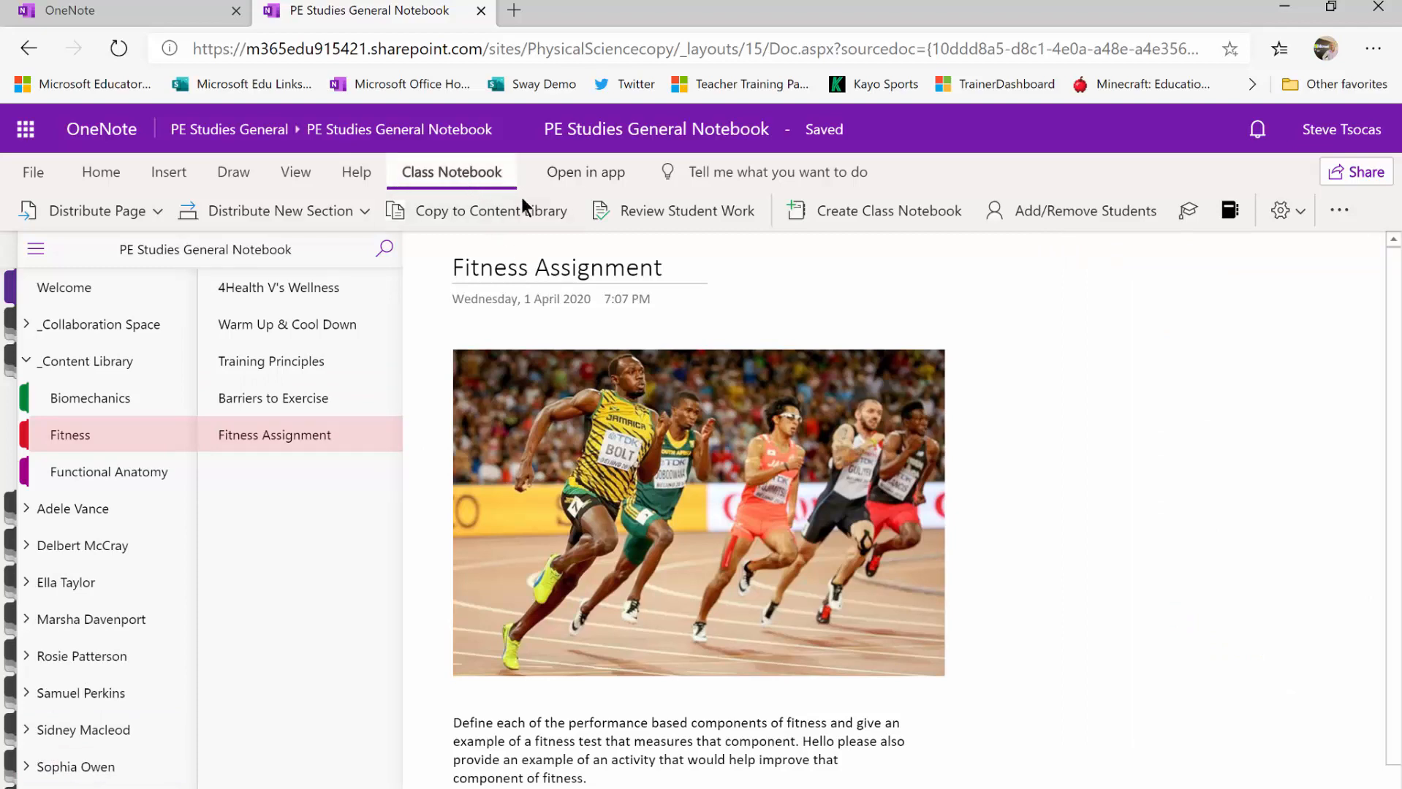
mouse_move(687, 211)
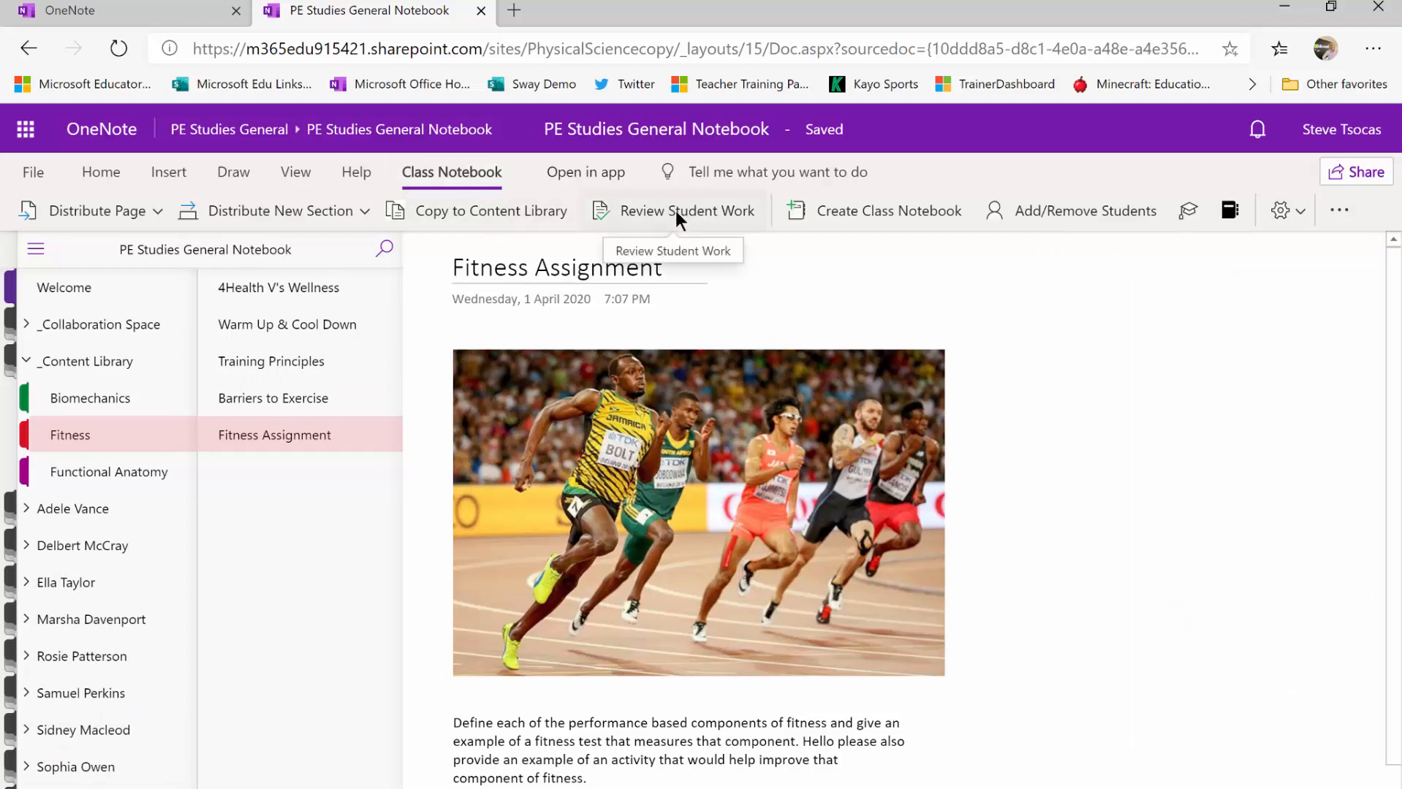
left_click(687, 211)
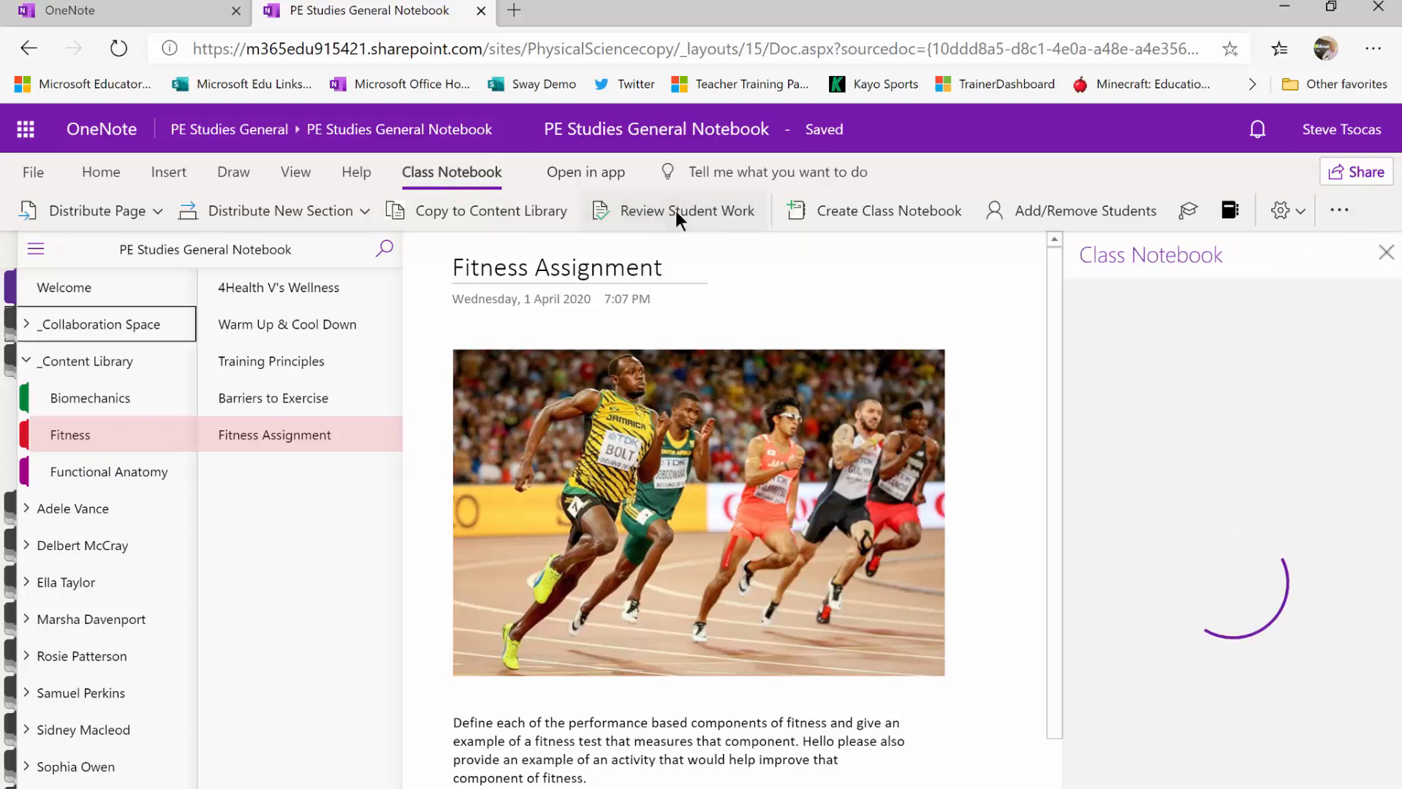
left_click(687, 211)
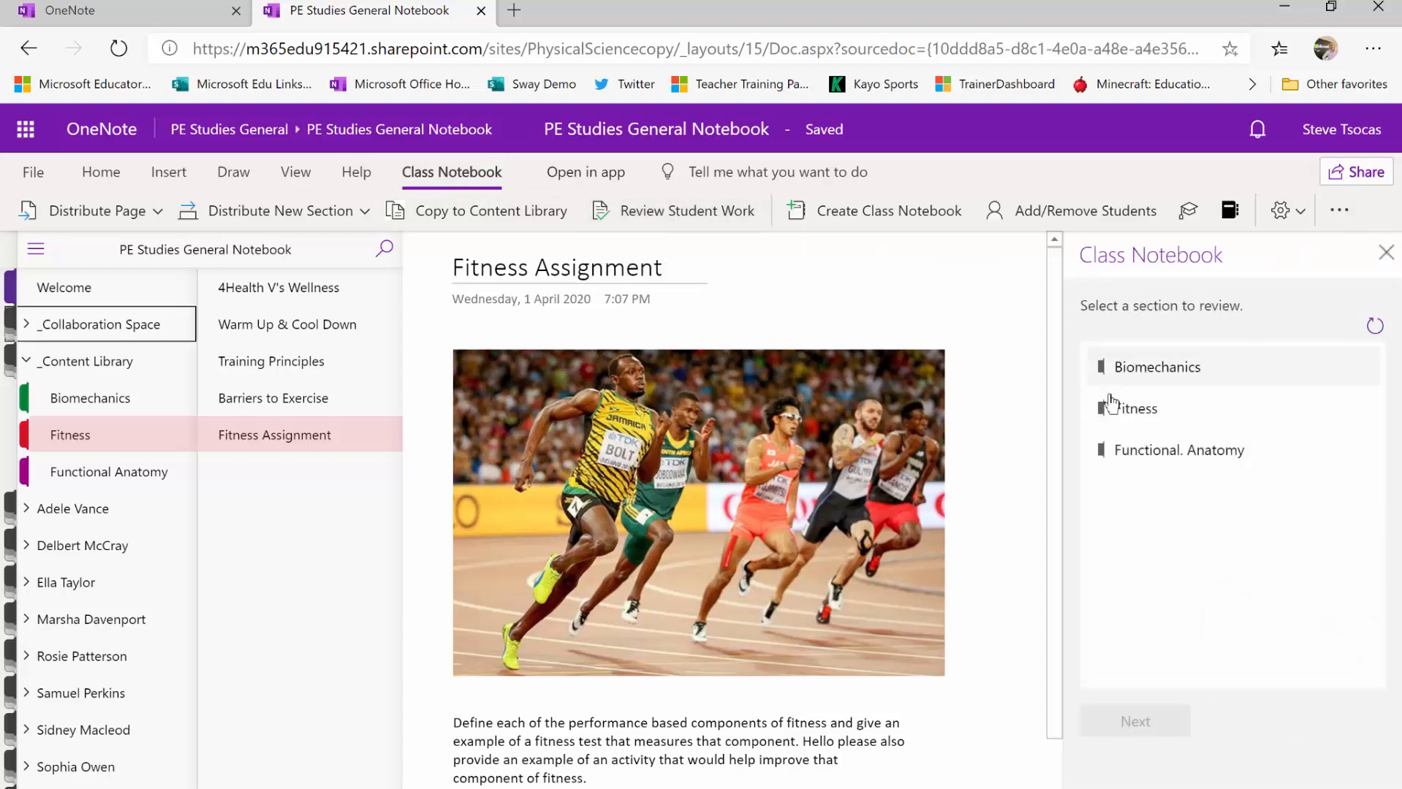
left_click(1136, 408)
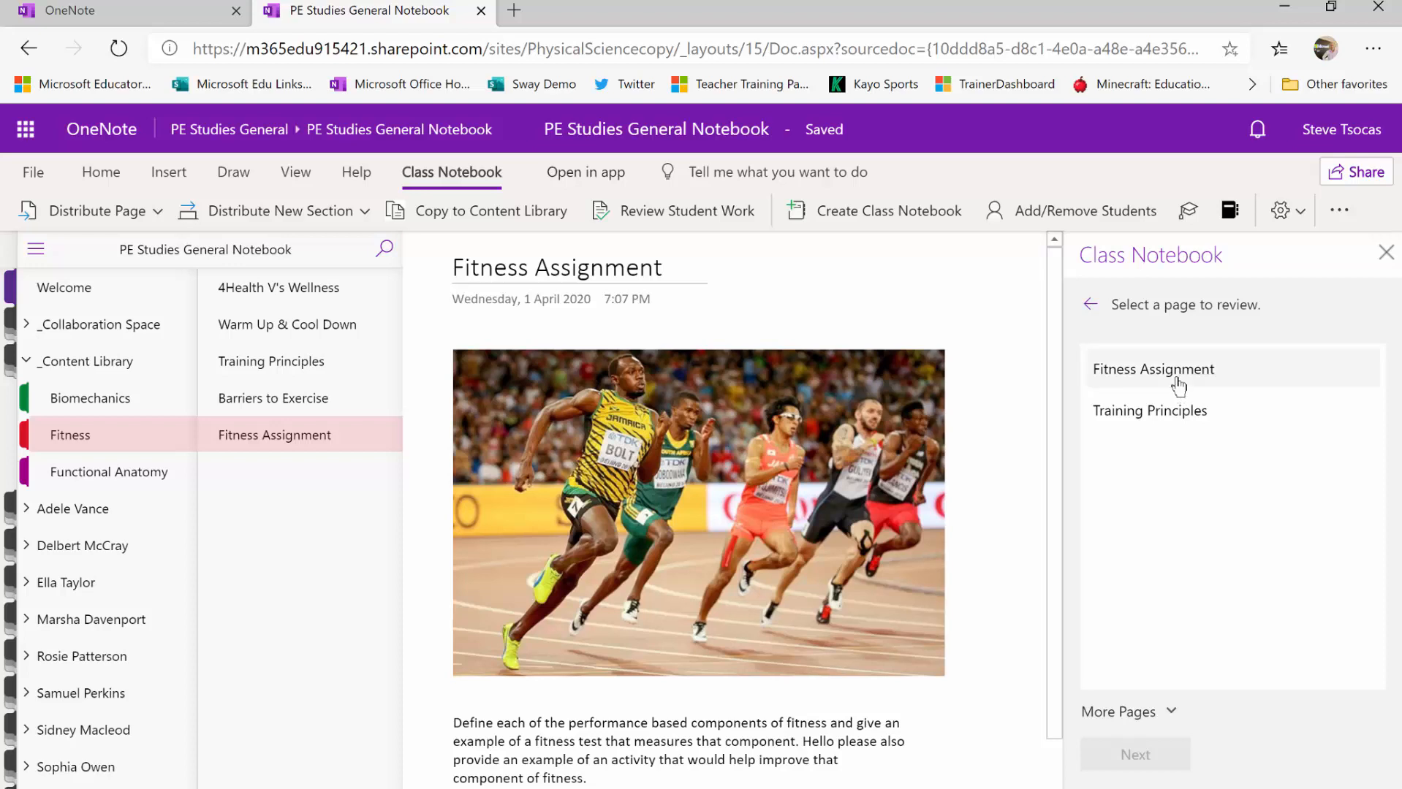
left_click(1152, 370)
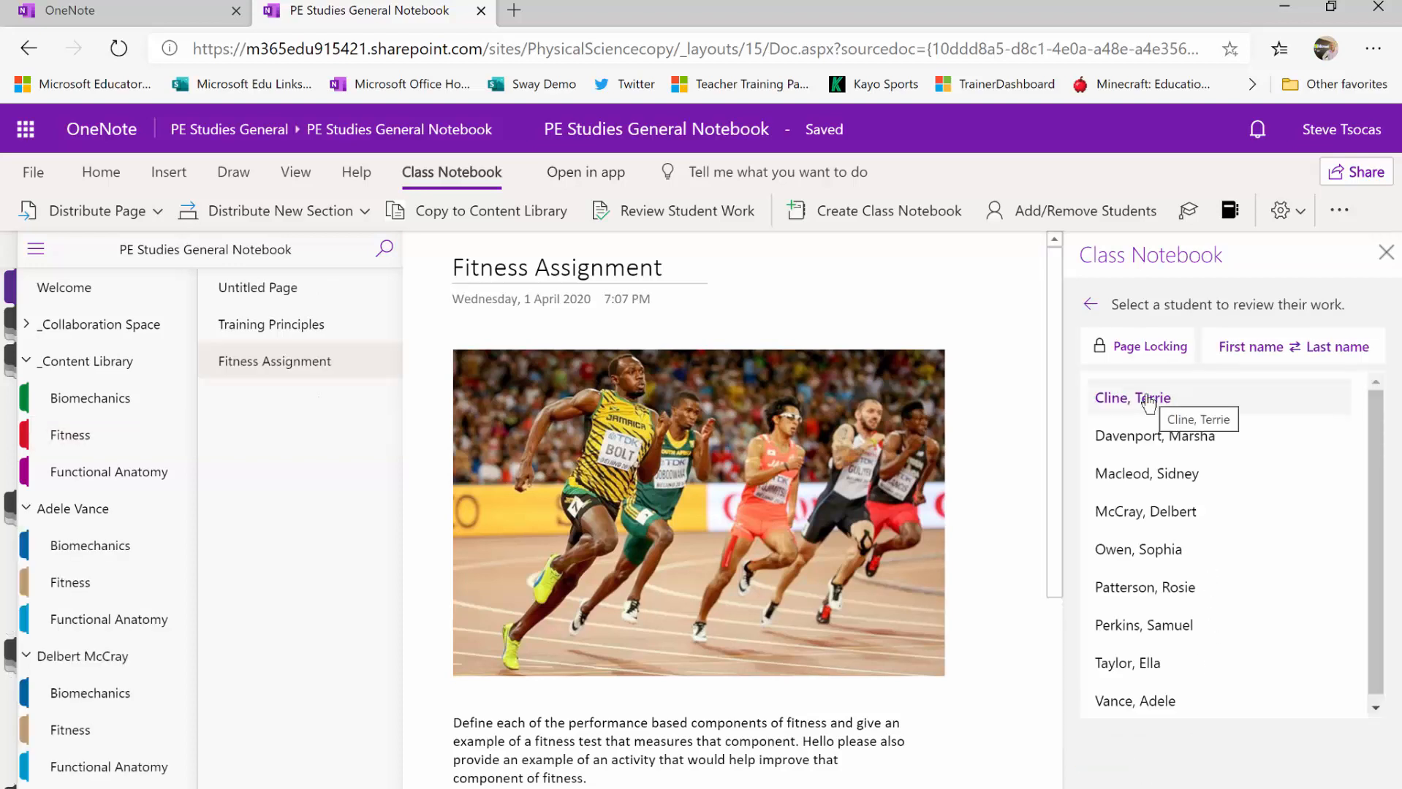
left_click(234, 171)
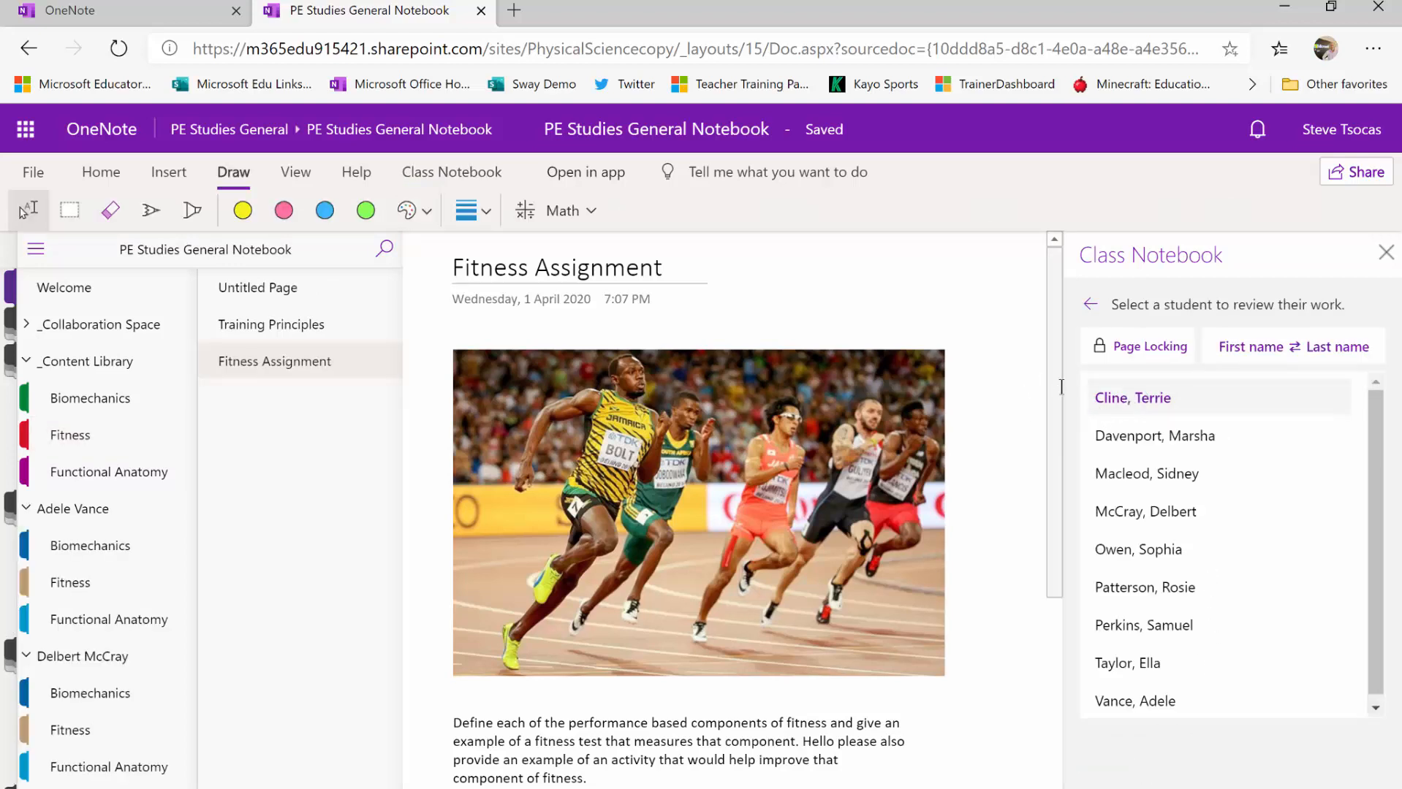
scroll("down", 3)
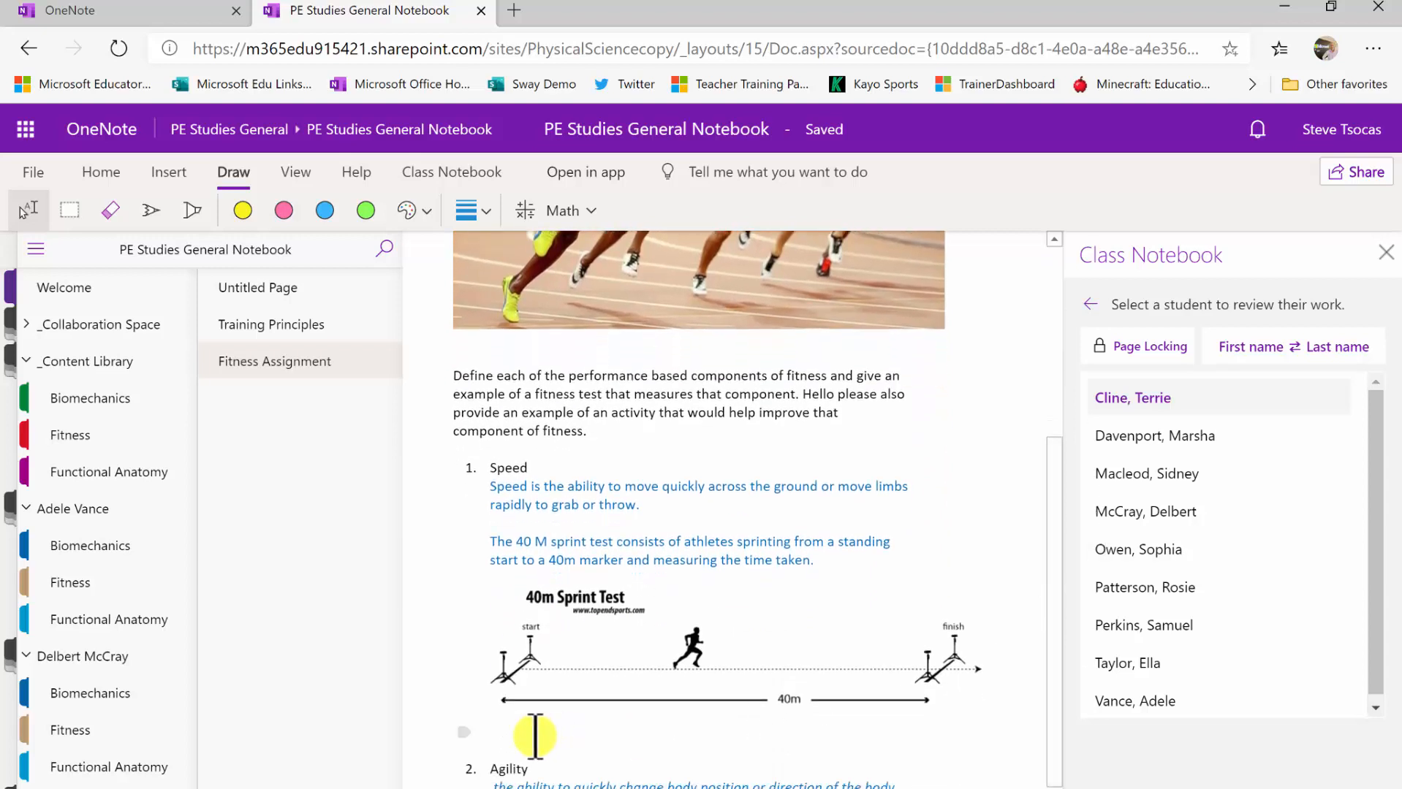
type("Fe")
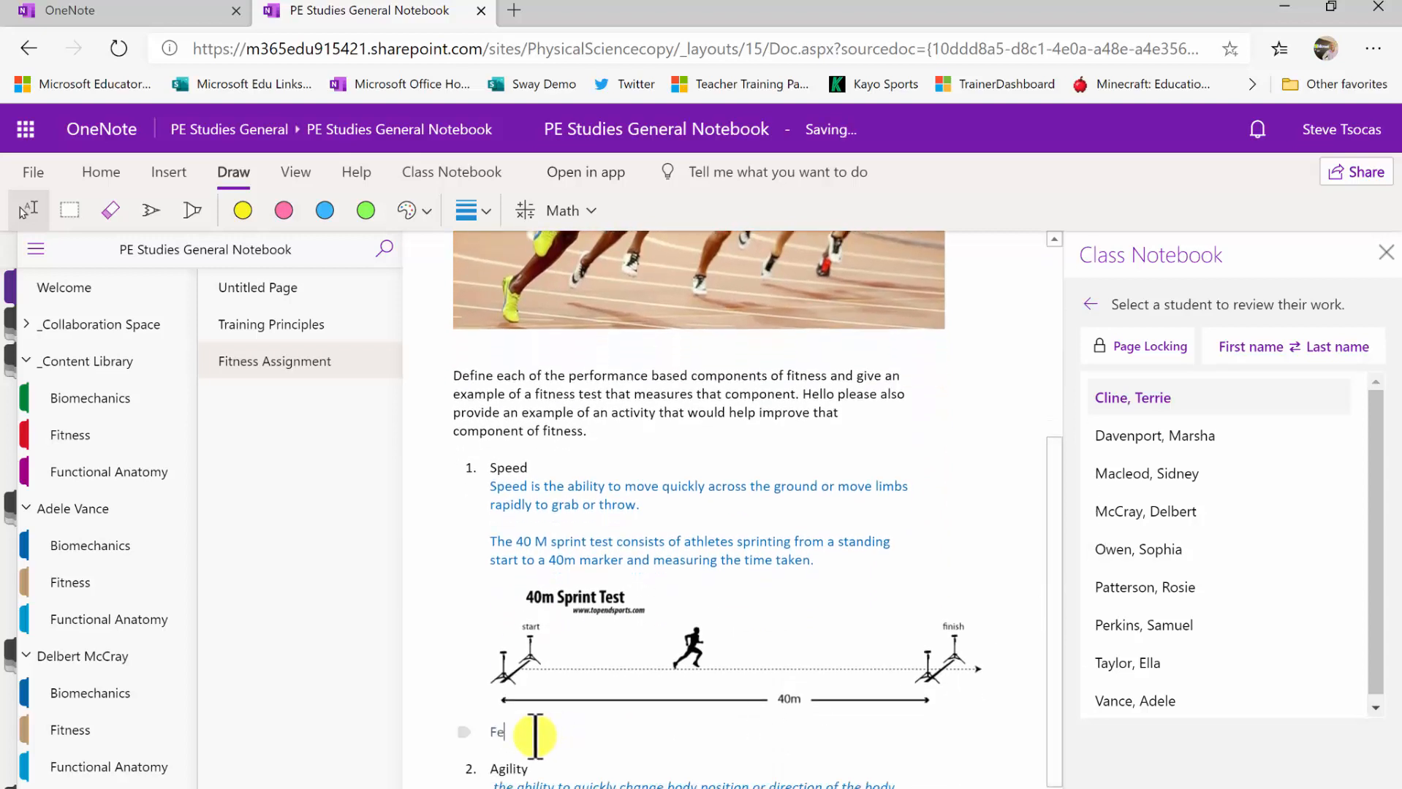
type("edback")
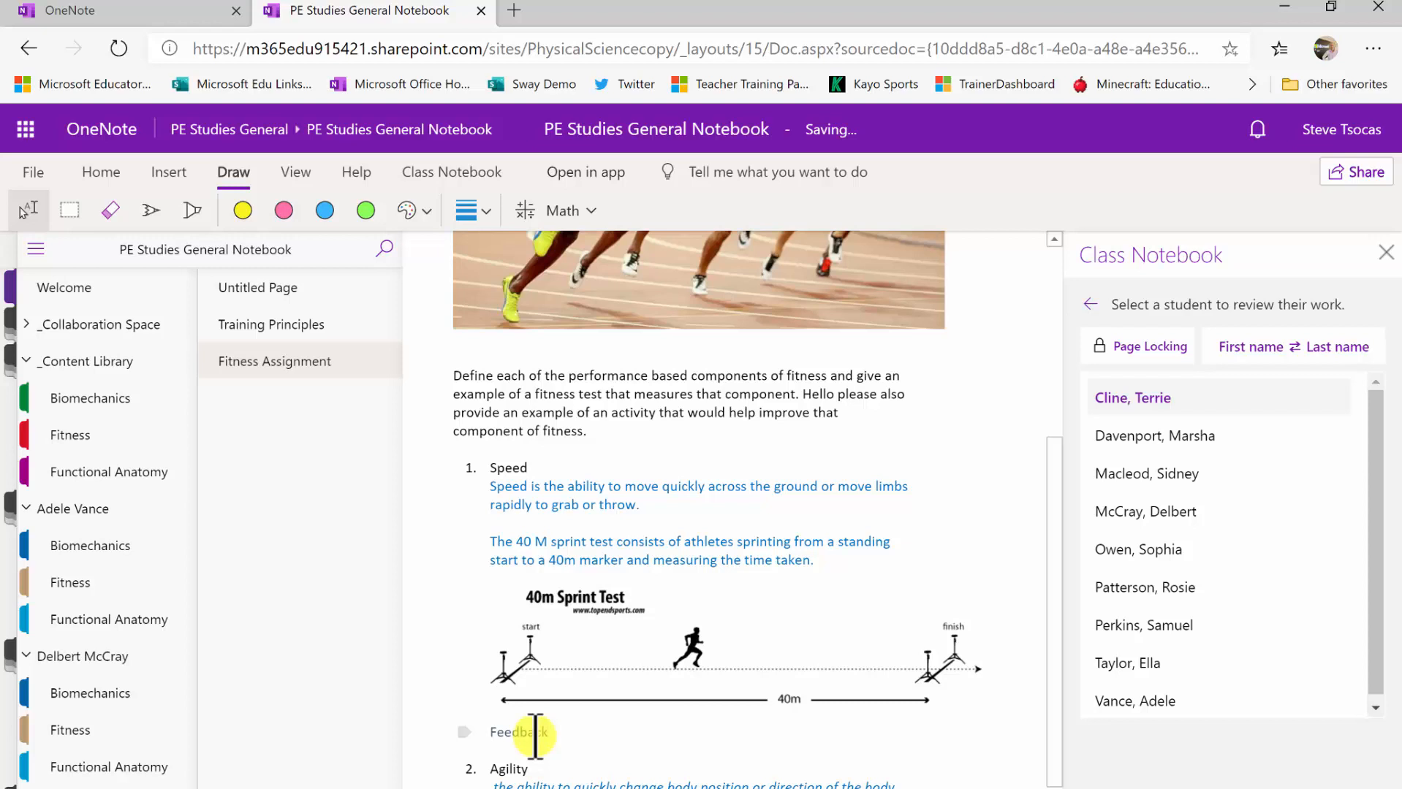
mouse_move(168, 171)
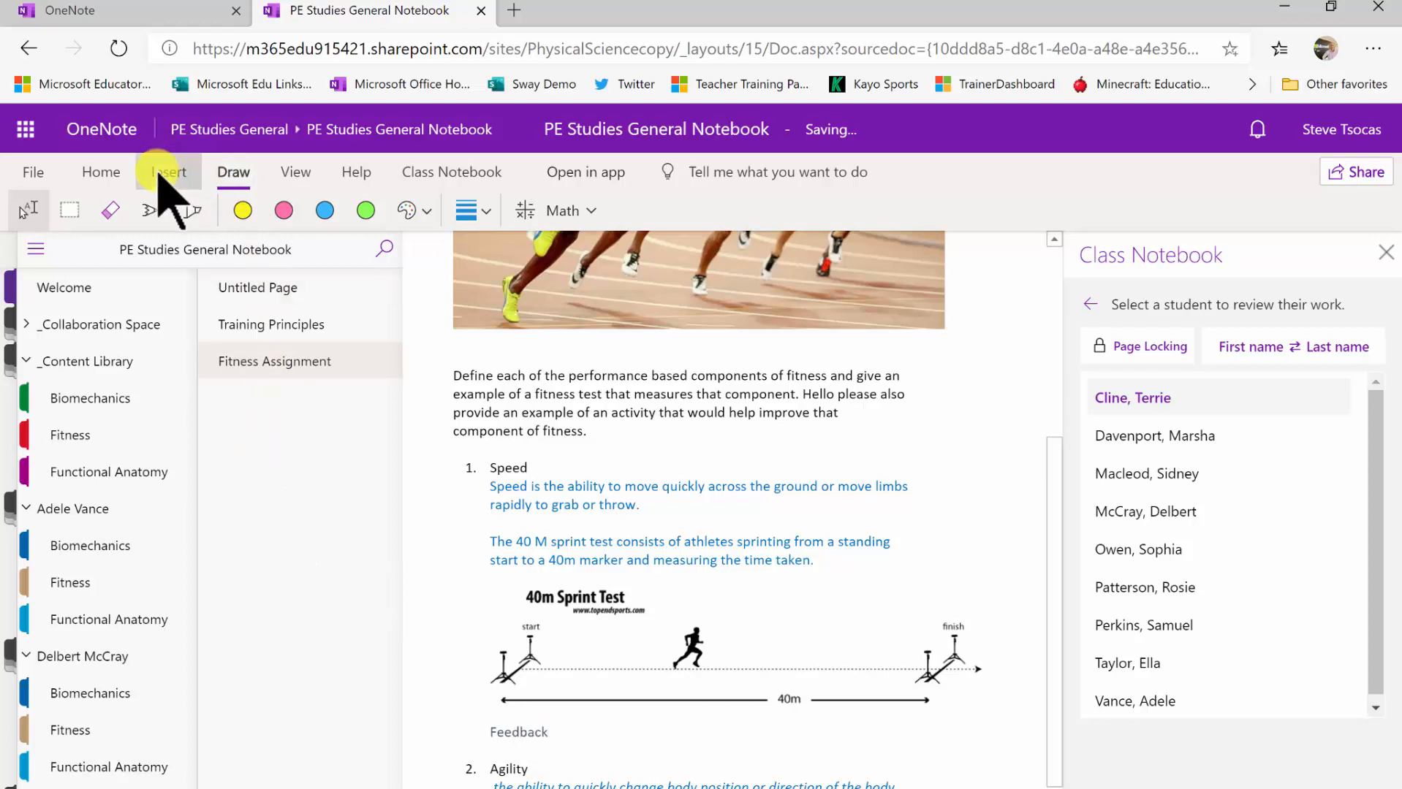
left_click(168, 171)
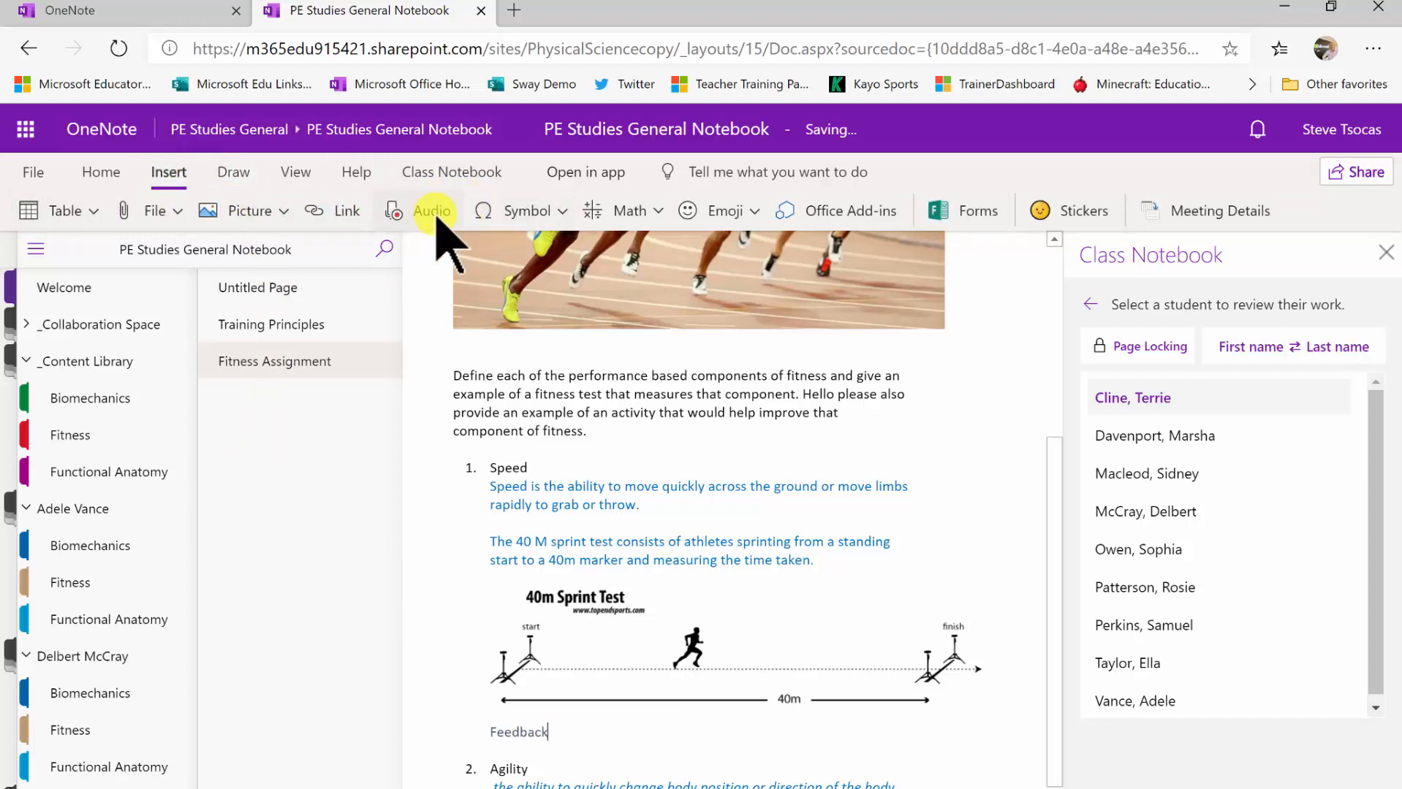
Record an audio clip of spoken comments under Feedback, allowing microphone access
left_click(430, 211)
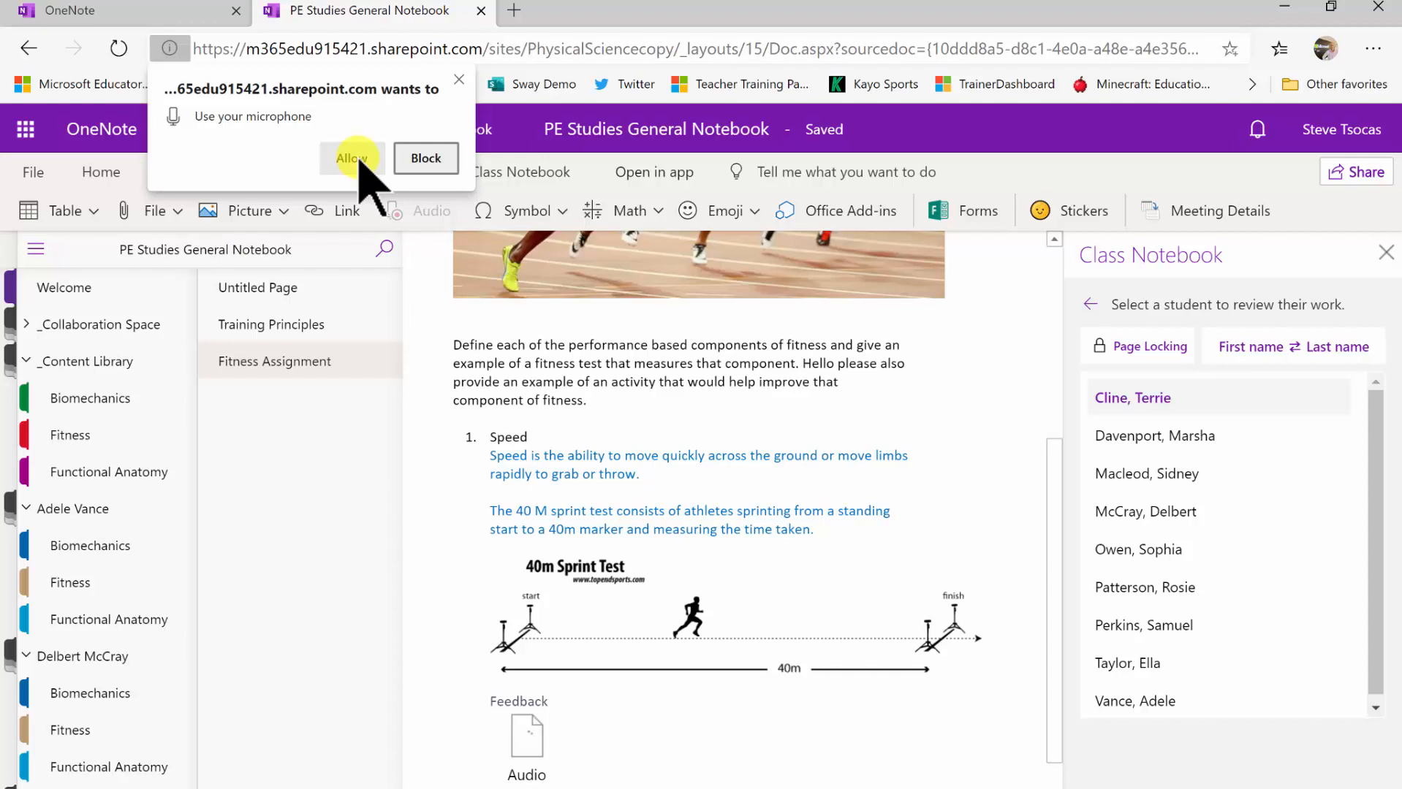
left_click(351, 158)
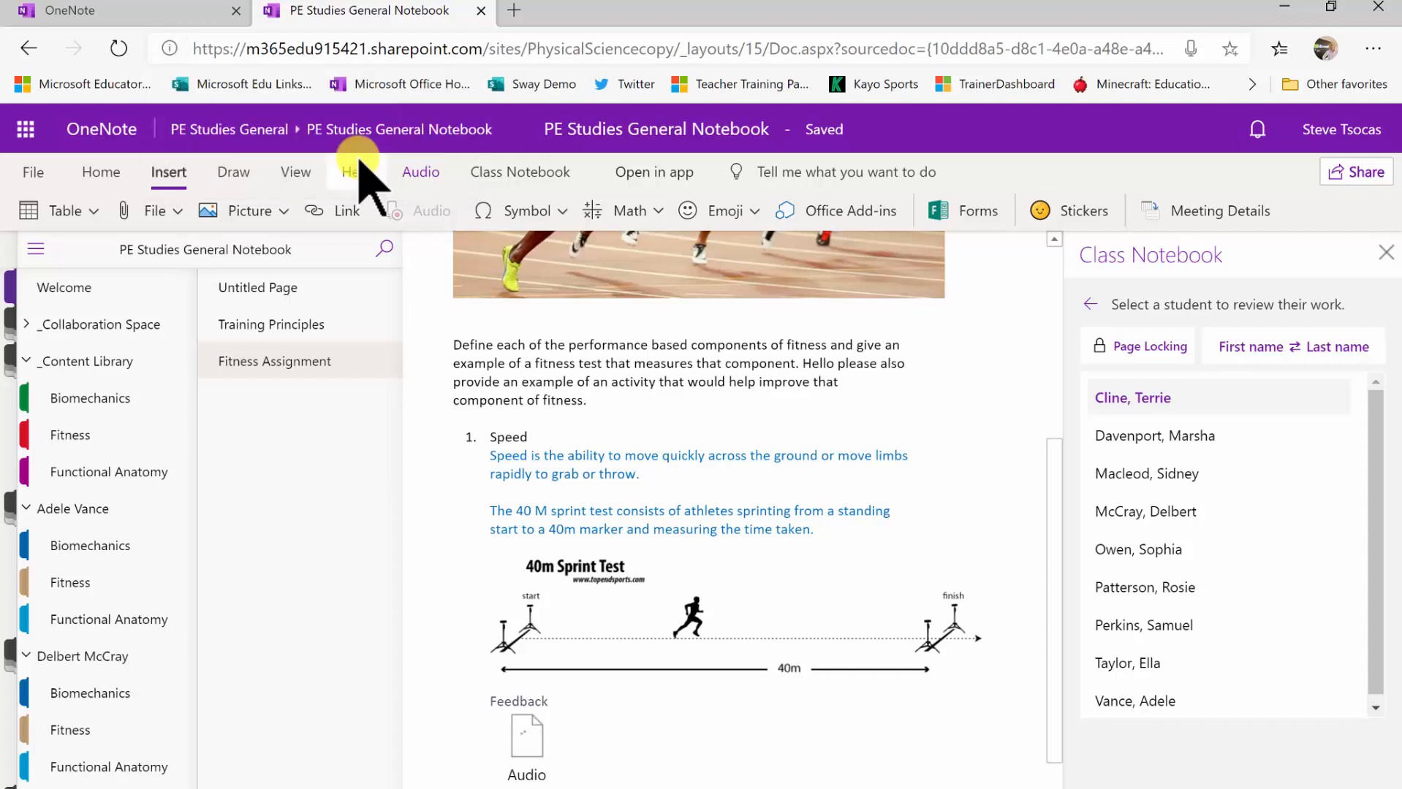
left_click(419, 172)
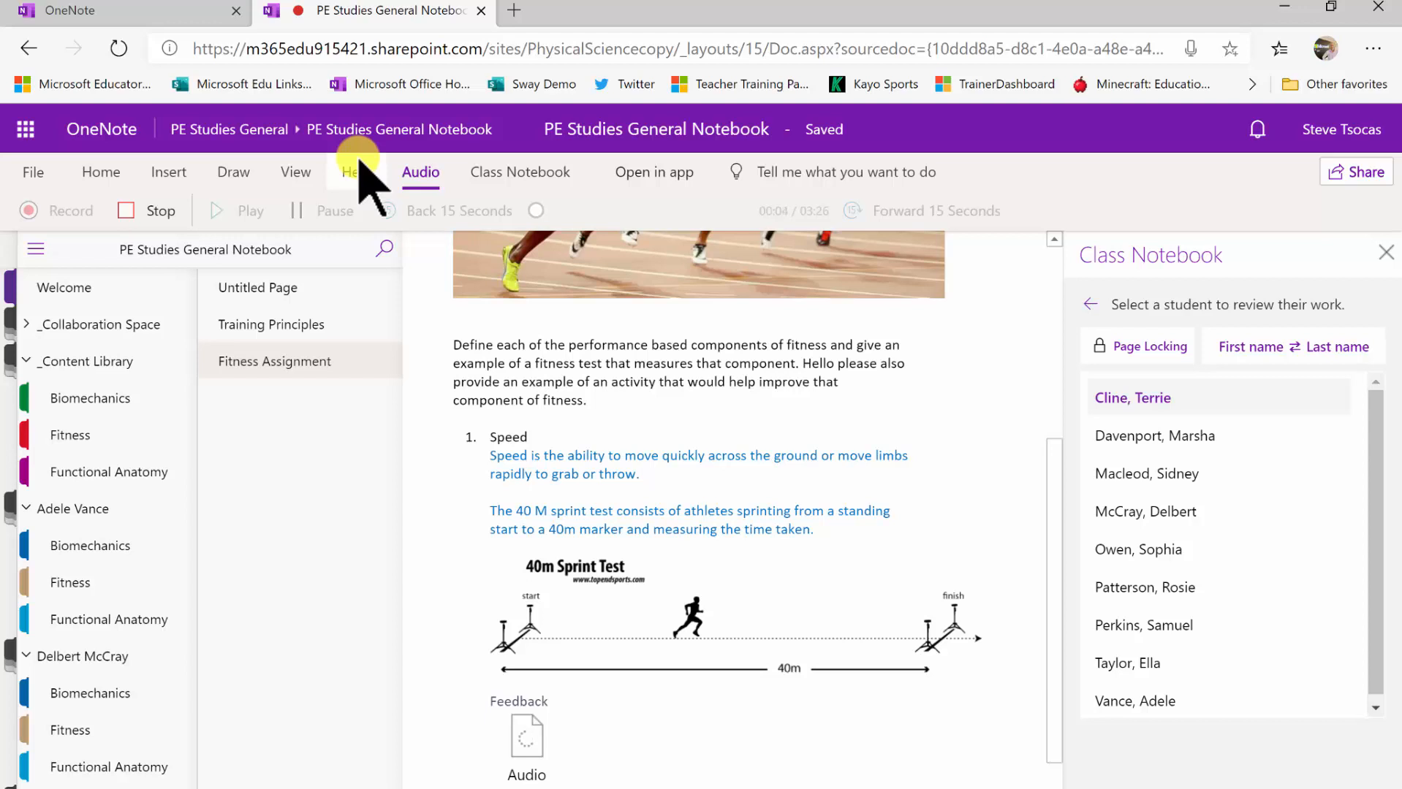
left_click(159, 210)
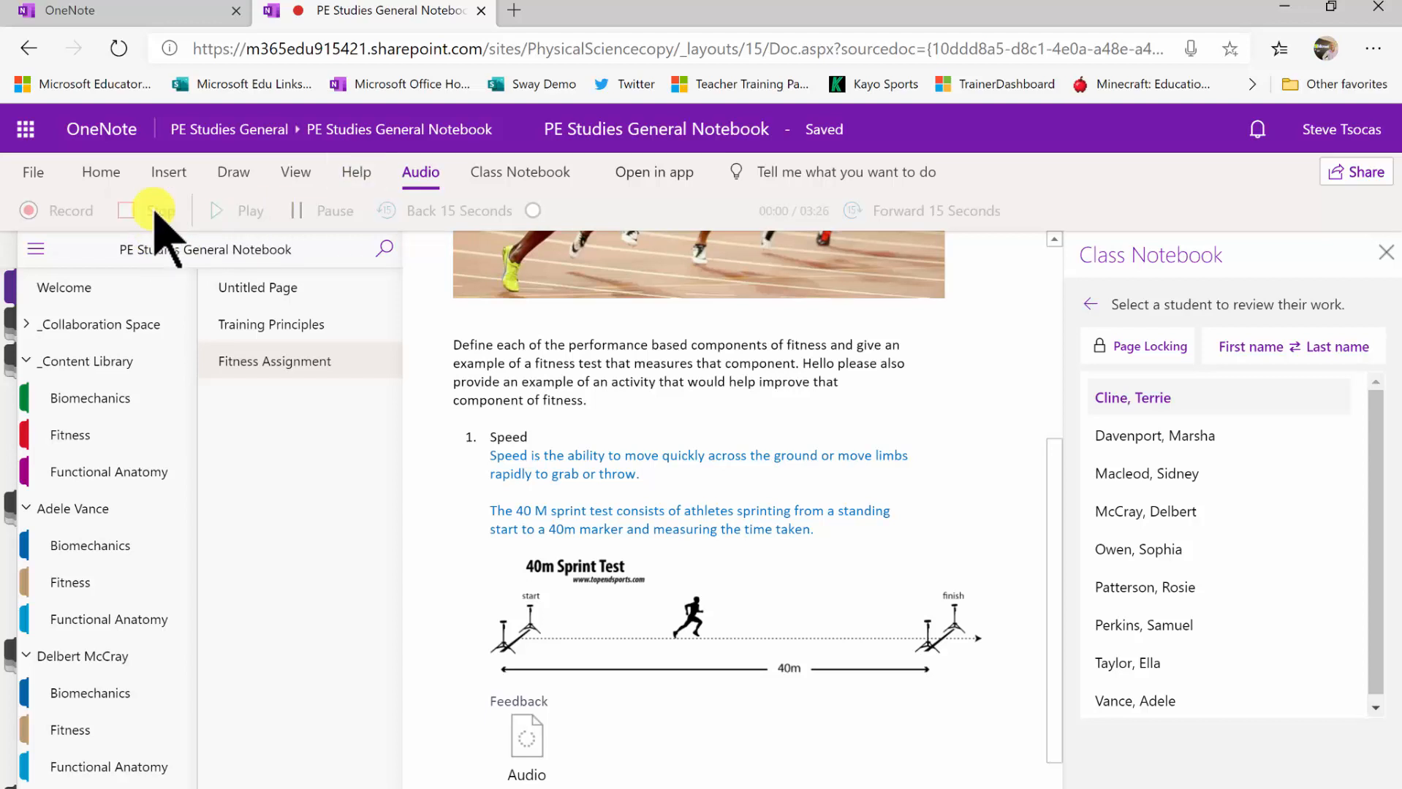
mouse_move(1180, 435)
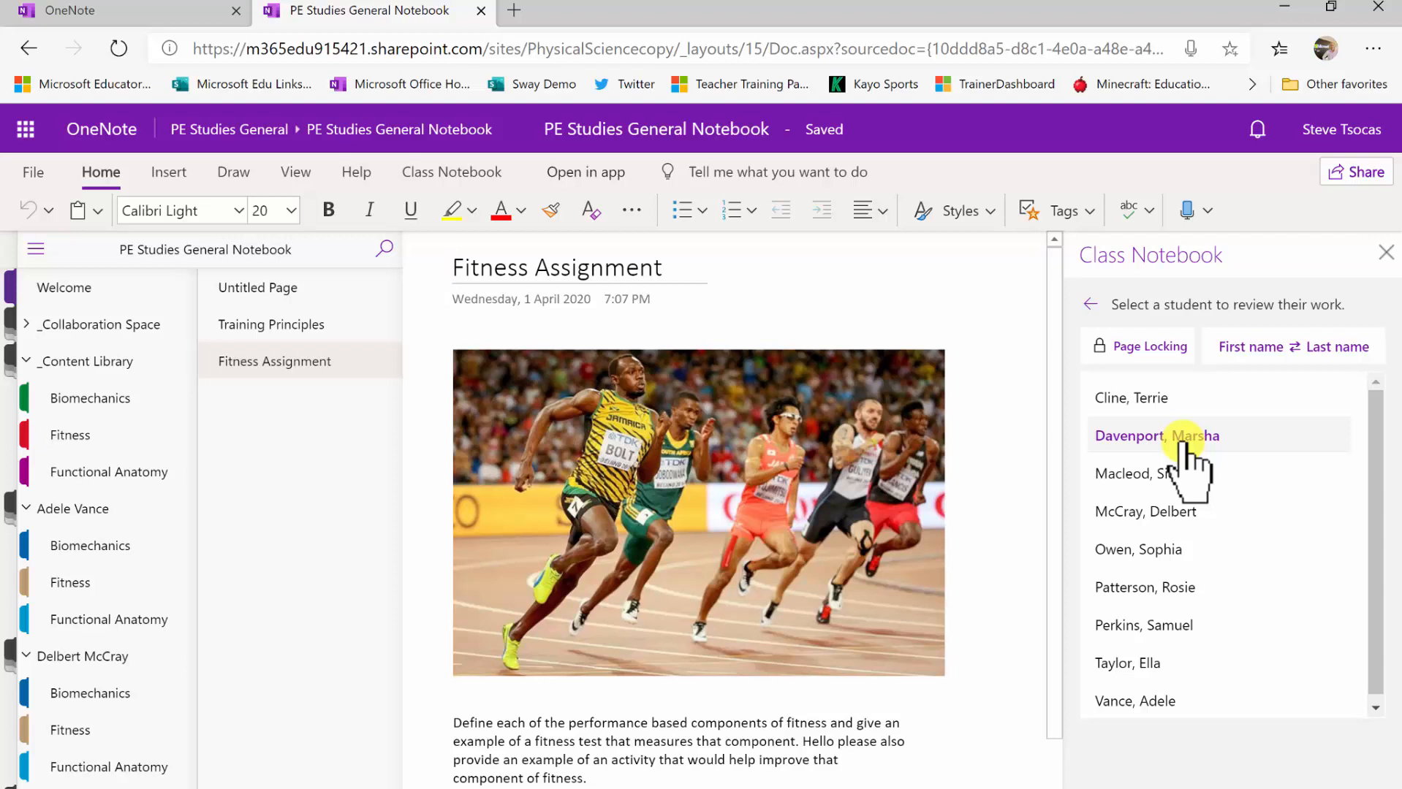
left_click(450, 171)
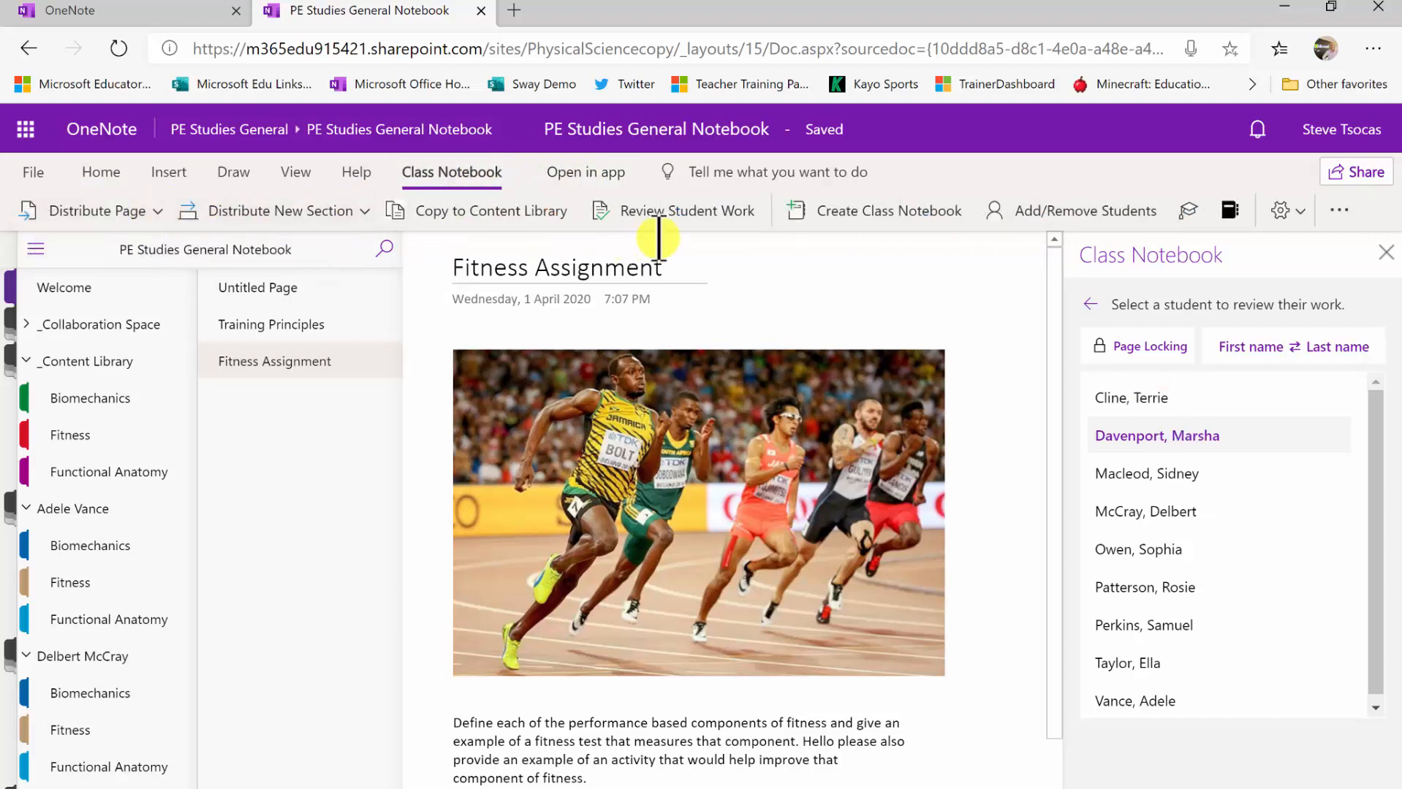
mouse_move(687, 211)
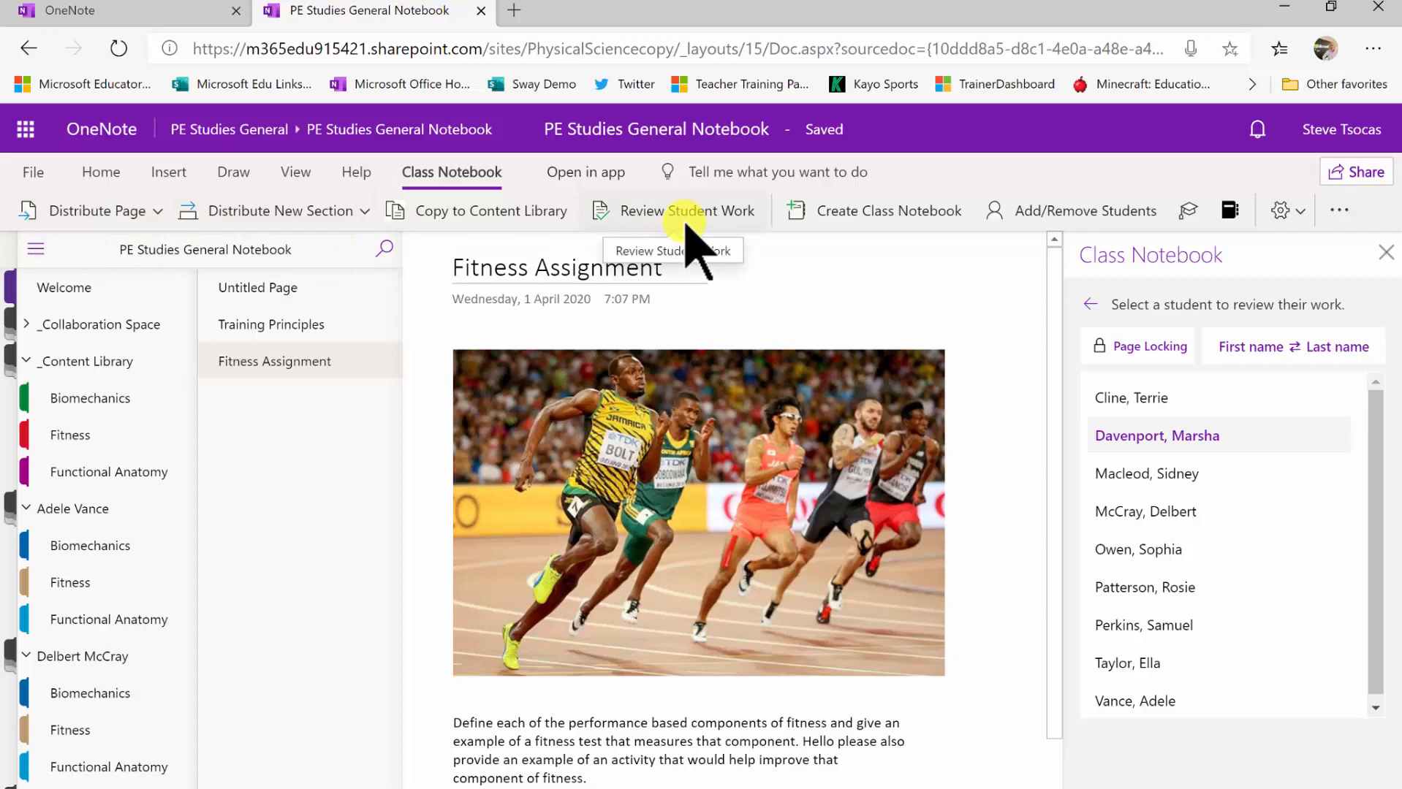